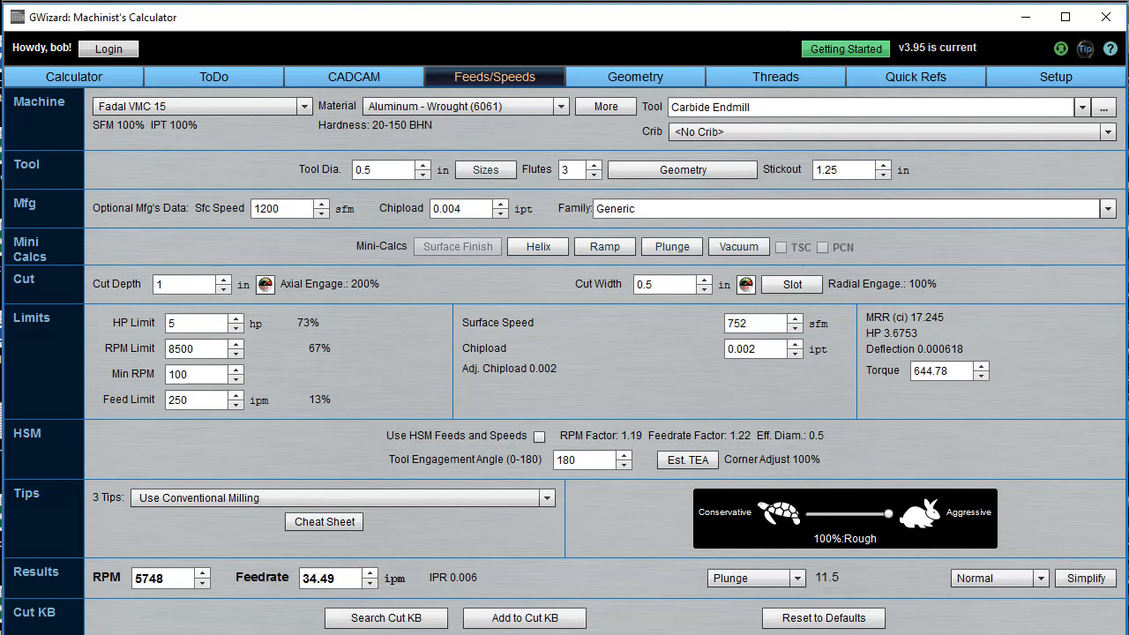
mouse_move(1085, 88)
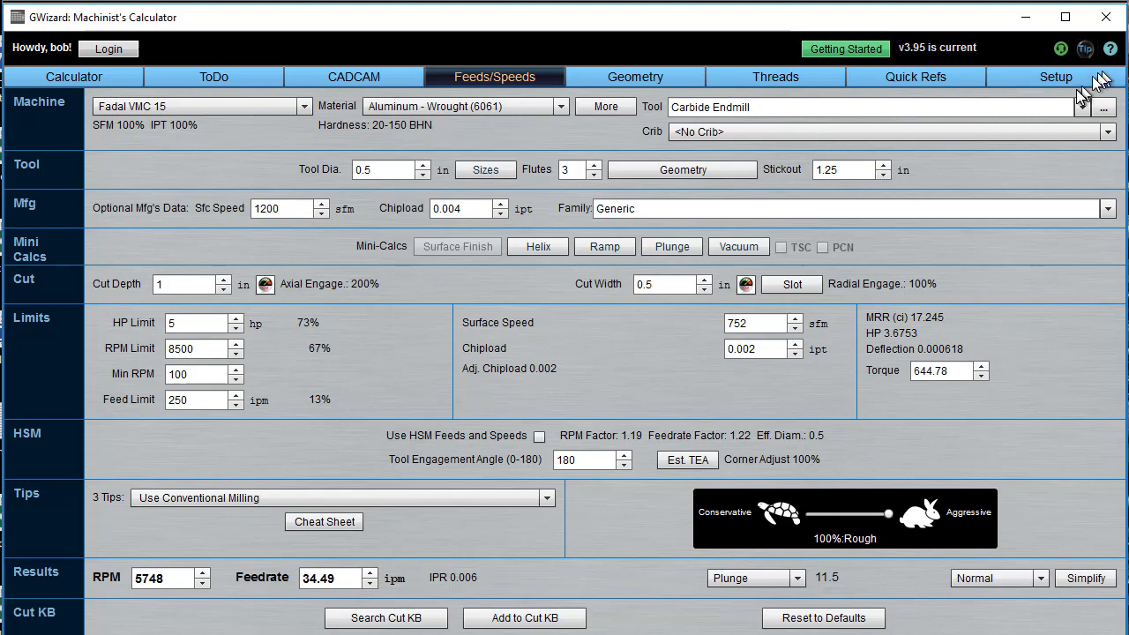
Step: Browse the machine catalogue and keep the Fadal VMC 15 profile (8500 RPM, 5 hp, 250 ipm)
left_click(1055, 77)
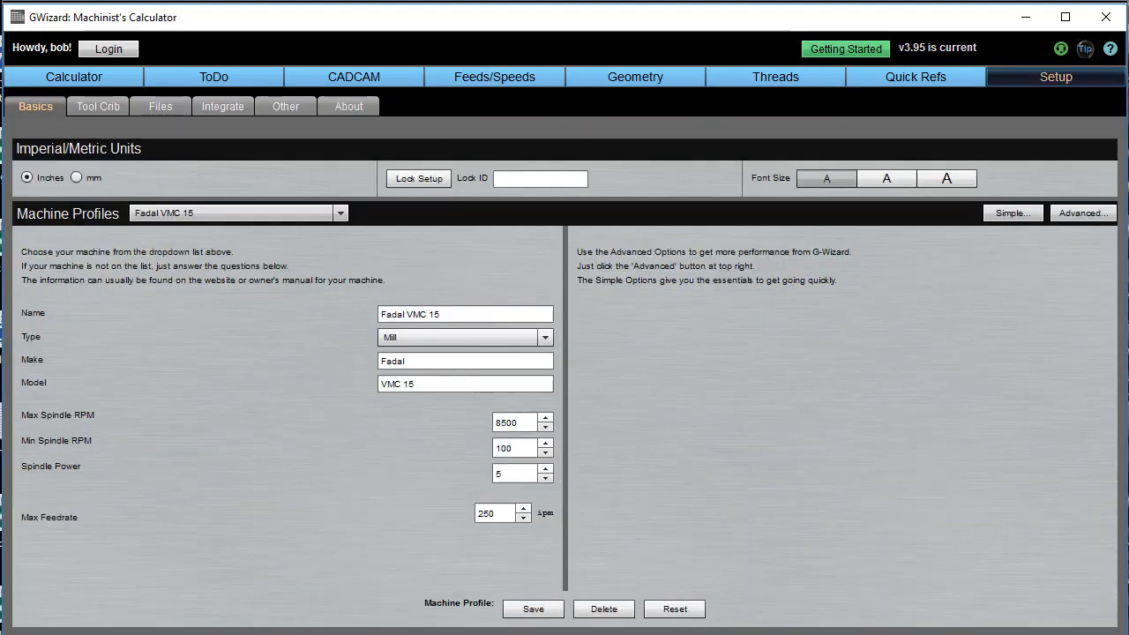
mouse_move(802, 406)
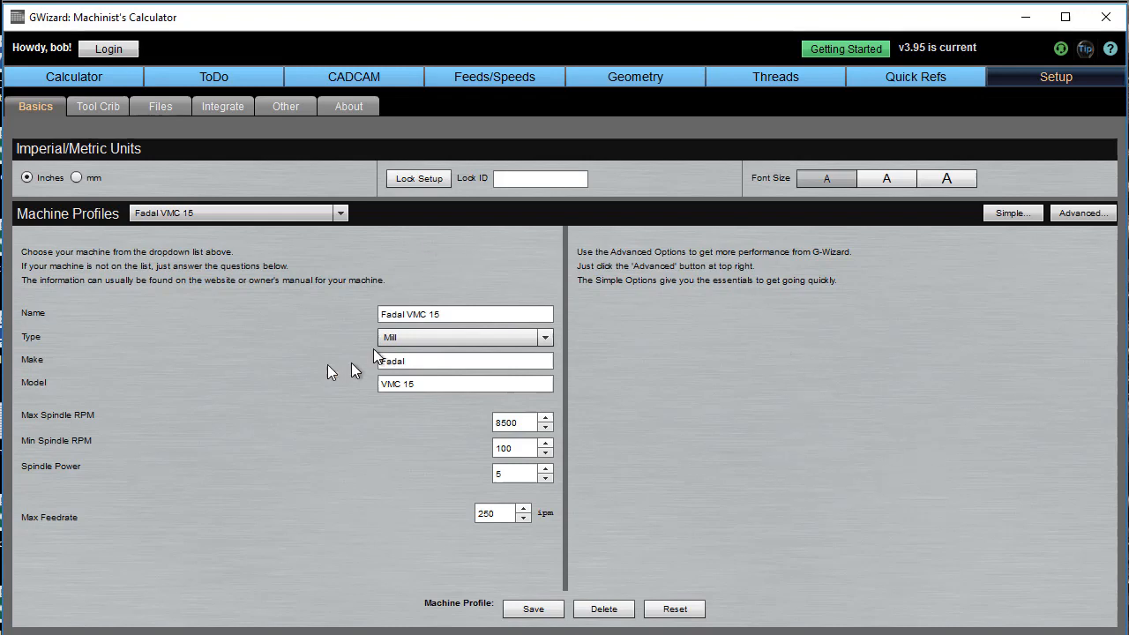
mouse_move(476, 515)
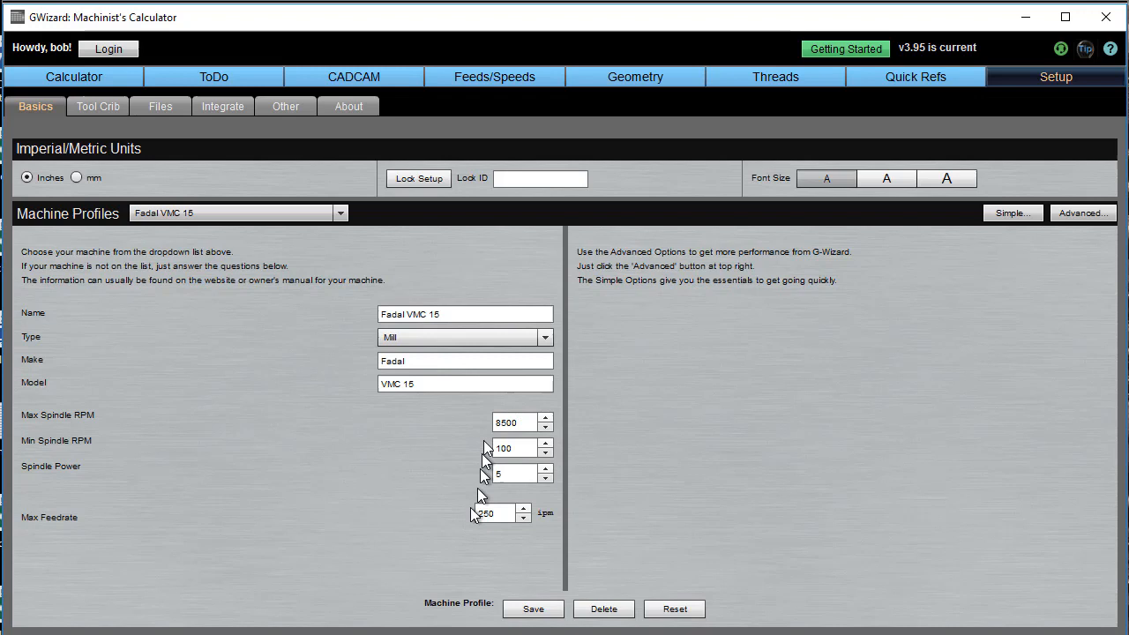
mouse_move(455, 440)
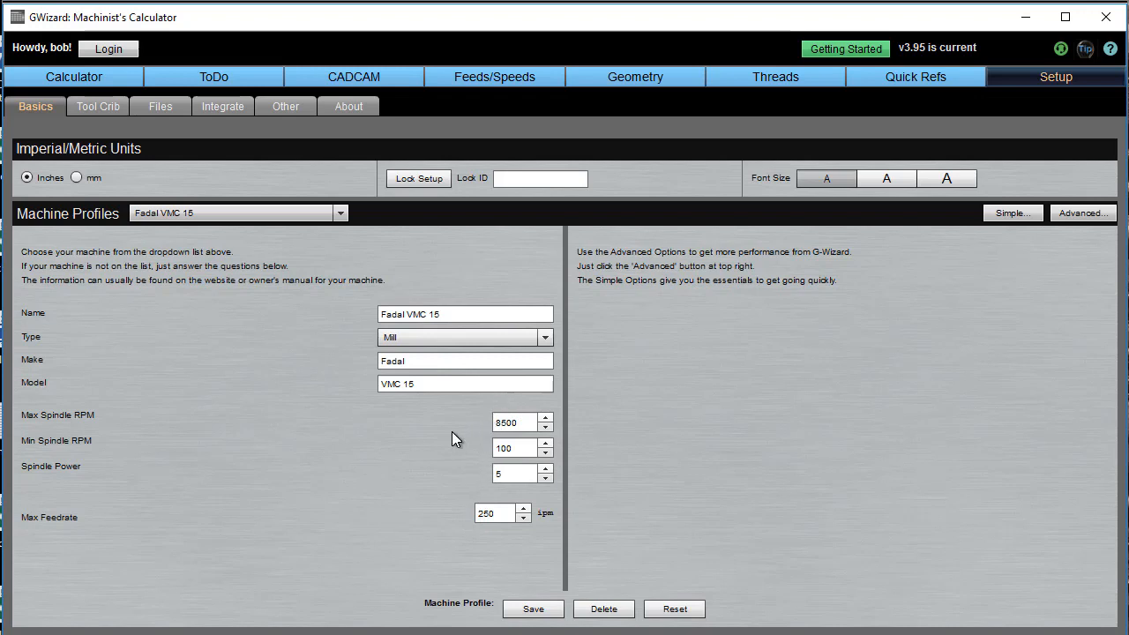
mouse_move(452, 429)
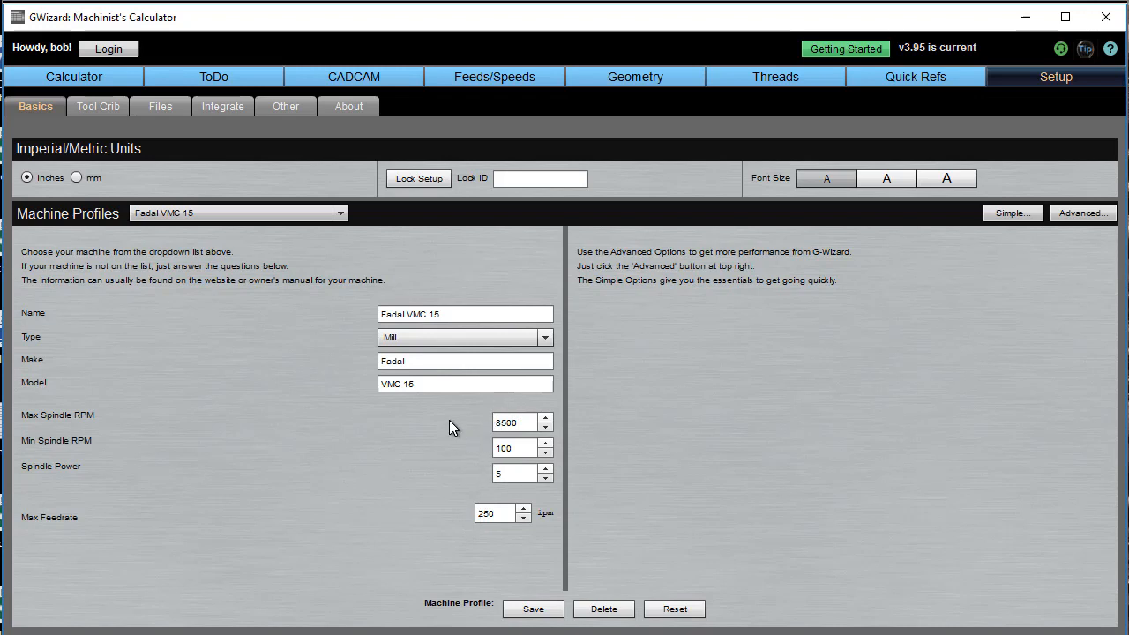
mouse_move(459, 423)
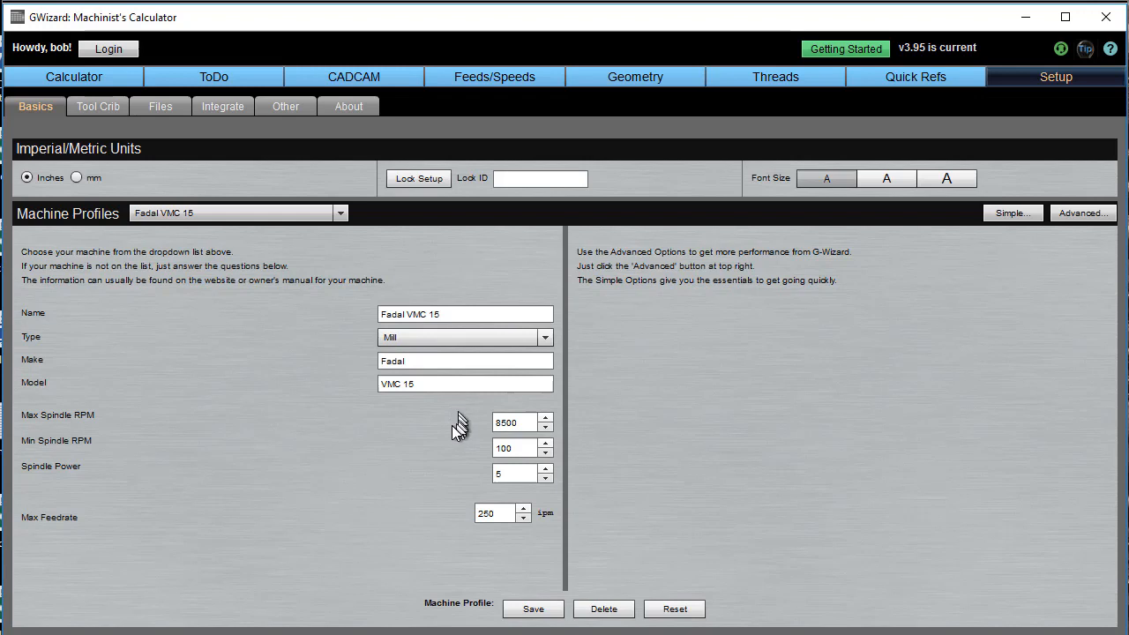
mouse_move(502, 422)
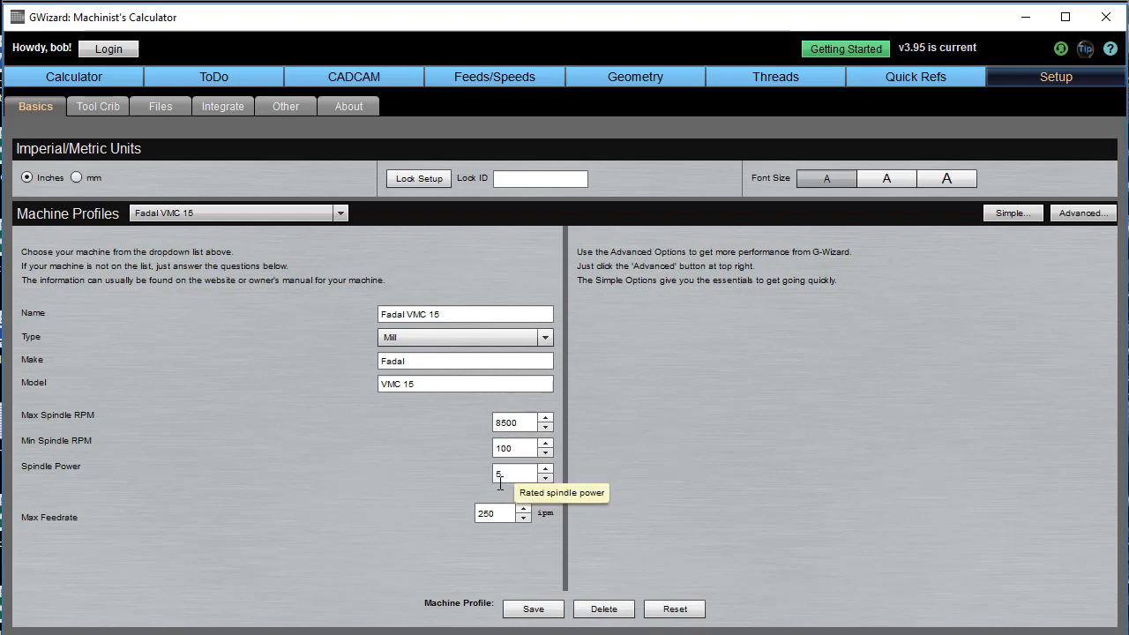
mouse_move(501, 511)
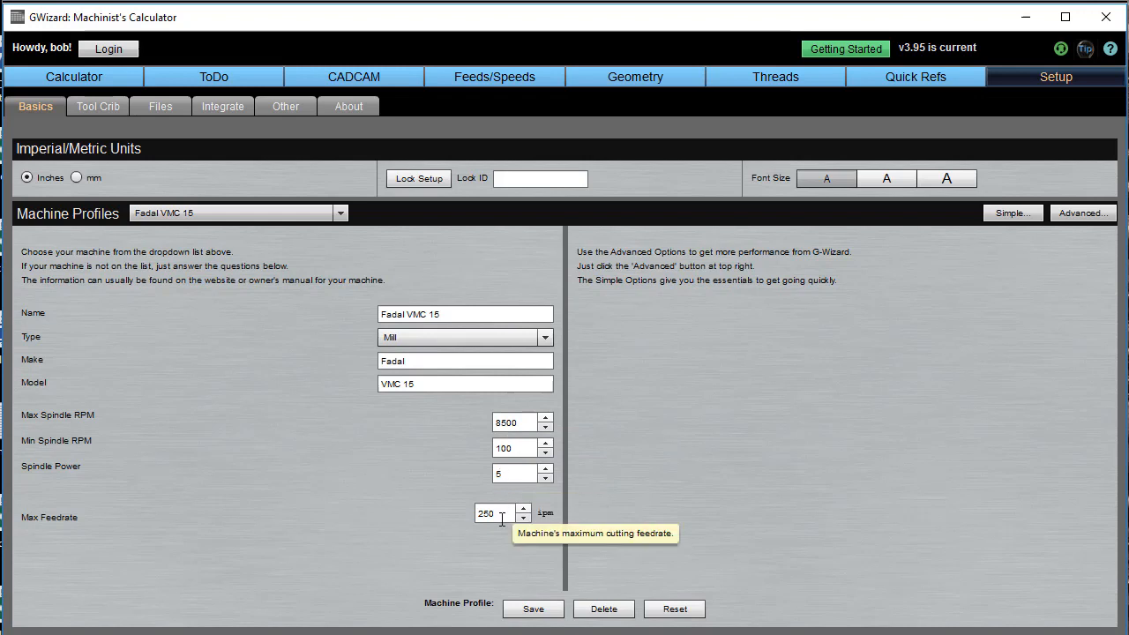
mouse_move(495, 346)
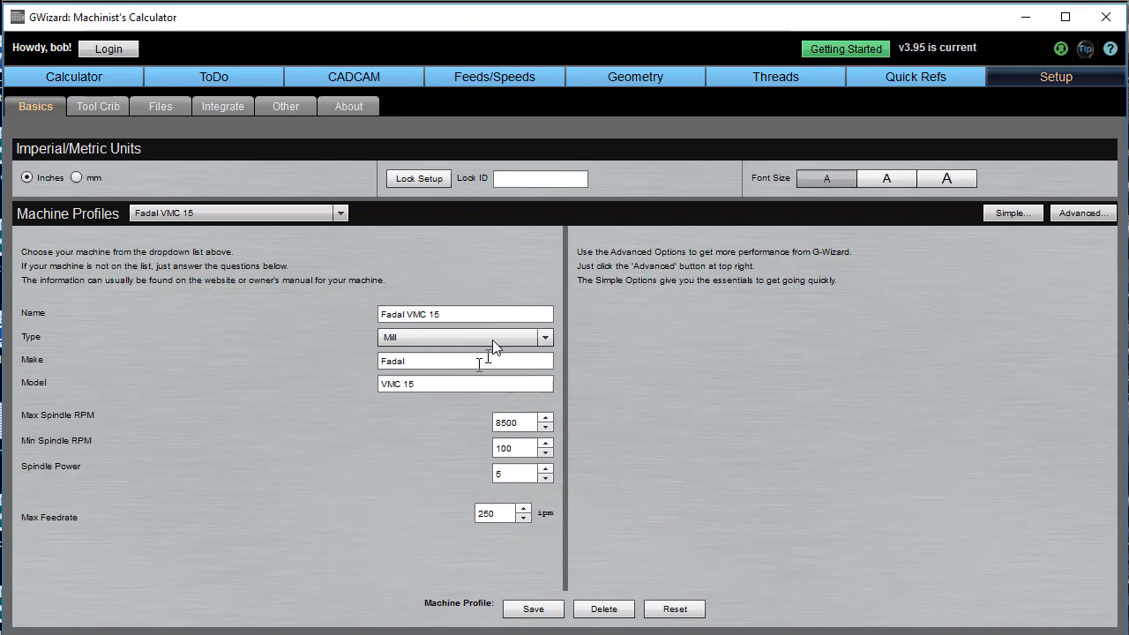
mouse_move(244, 215)
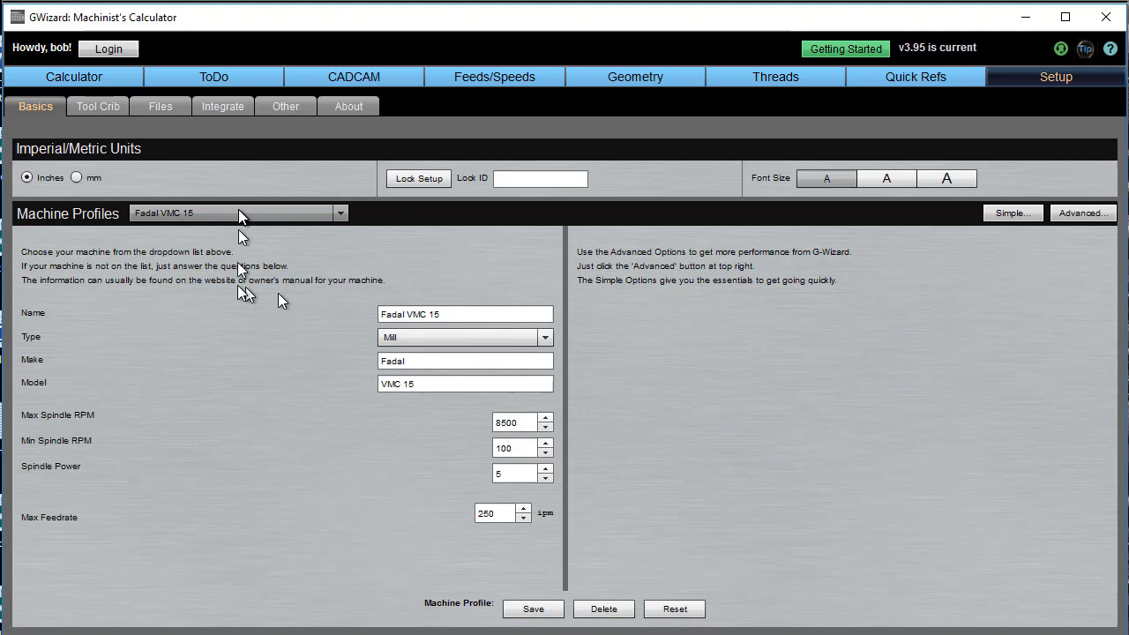
mouse_move(244, 219)
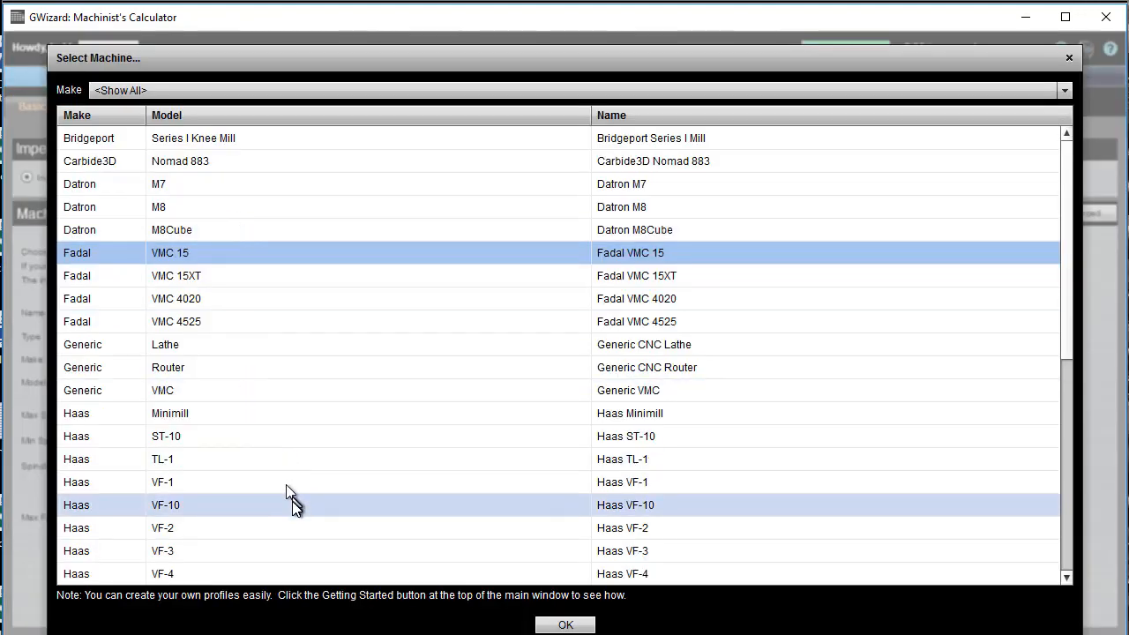
scroll("down", 3)
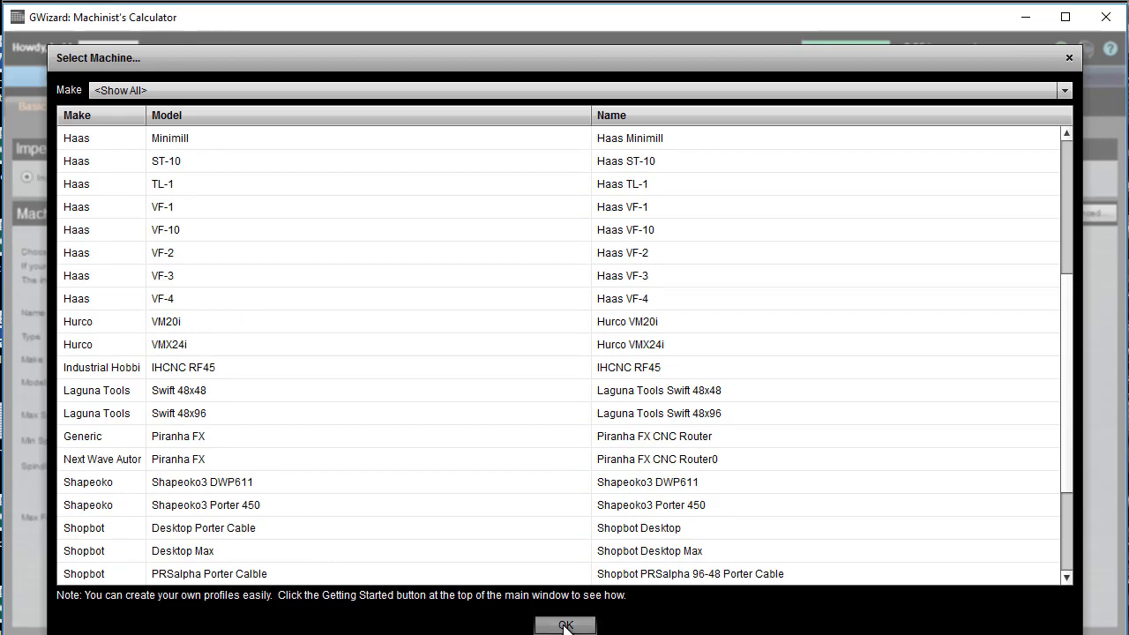
left_click(564, 625)
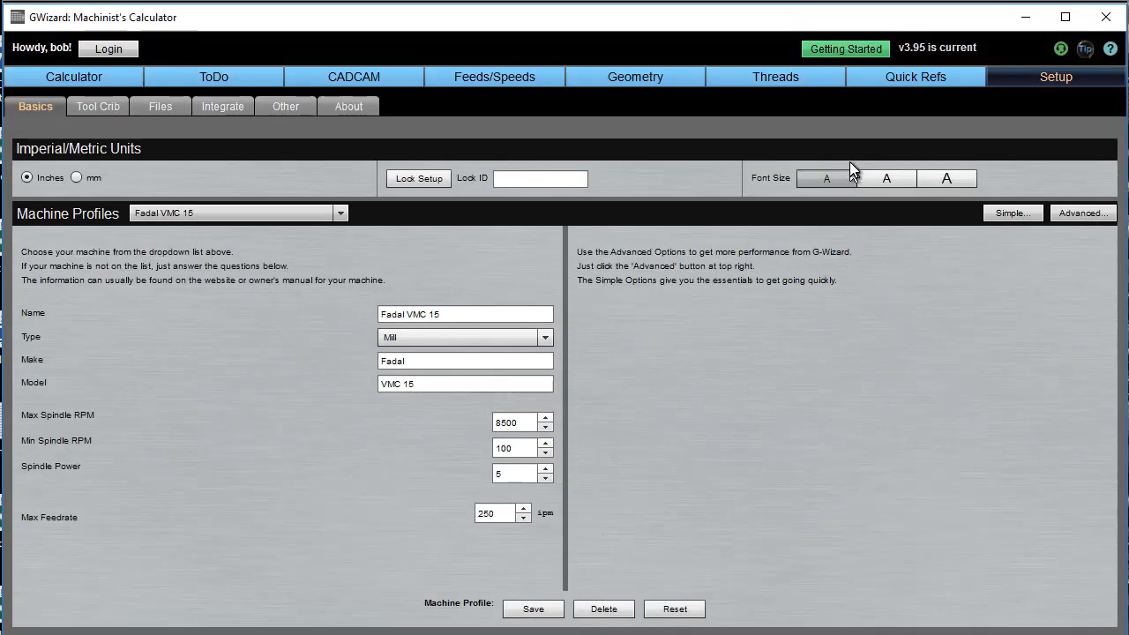
Step: Look through the Material Browser alloys and cancel, keeping wrought 6061 aluminium
left_click(494, 77)
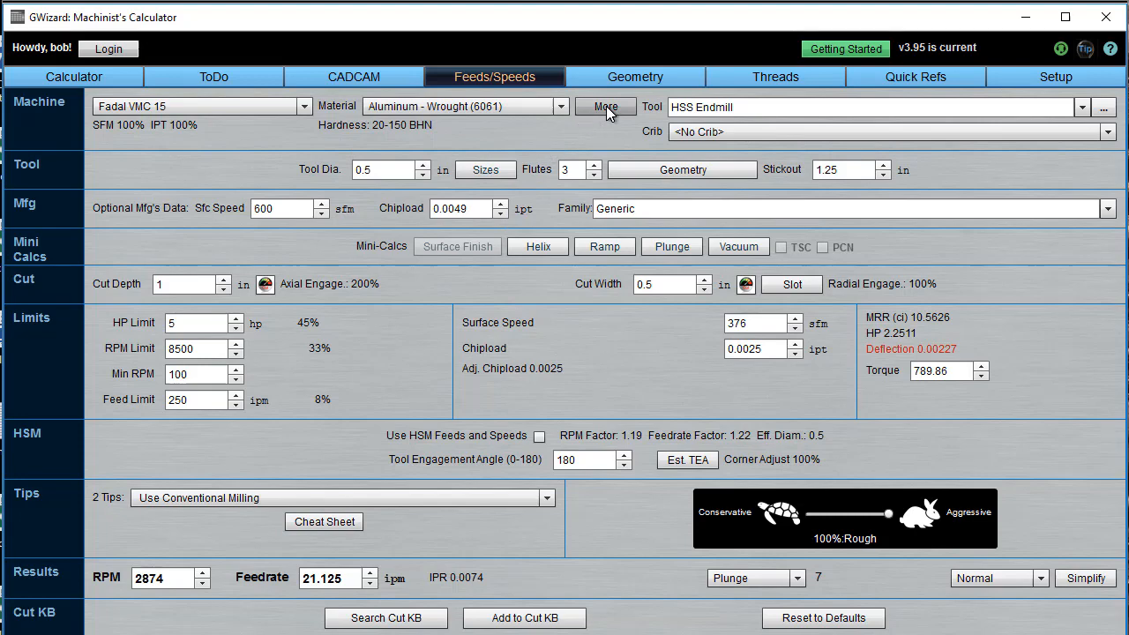
left_click(605, 106)
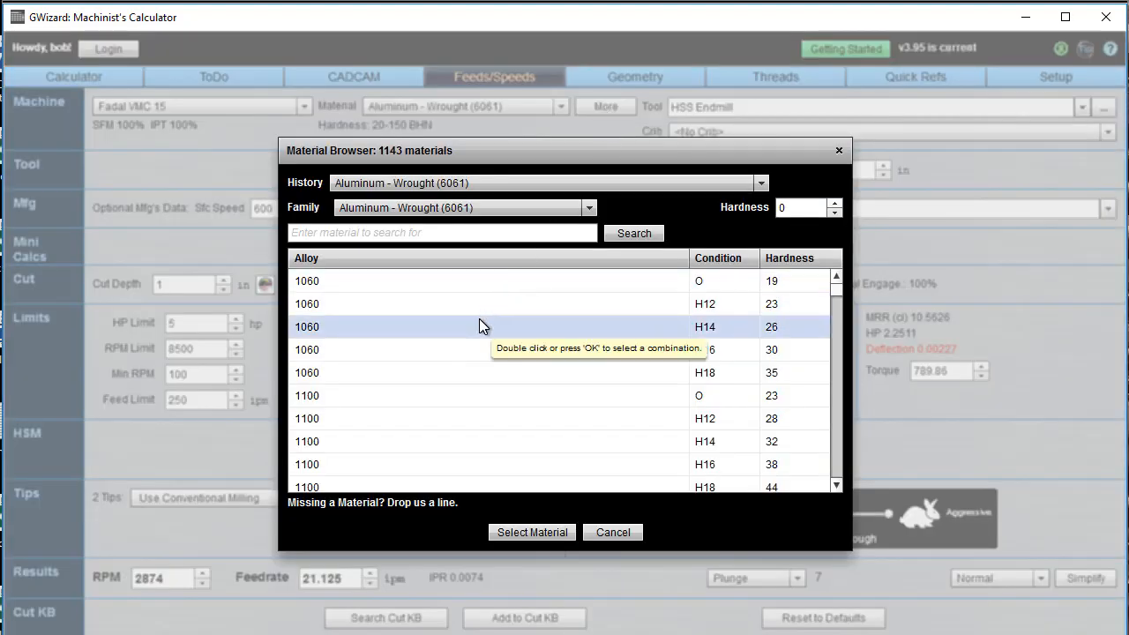
mouse_move(480, 323)
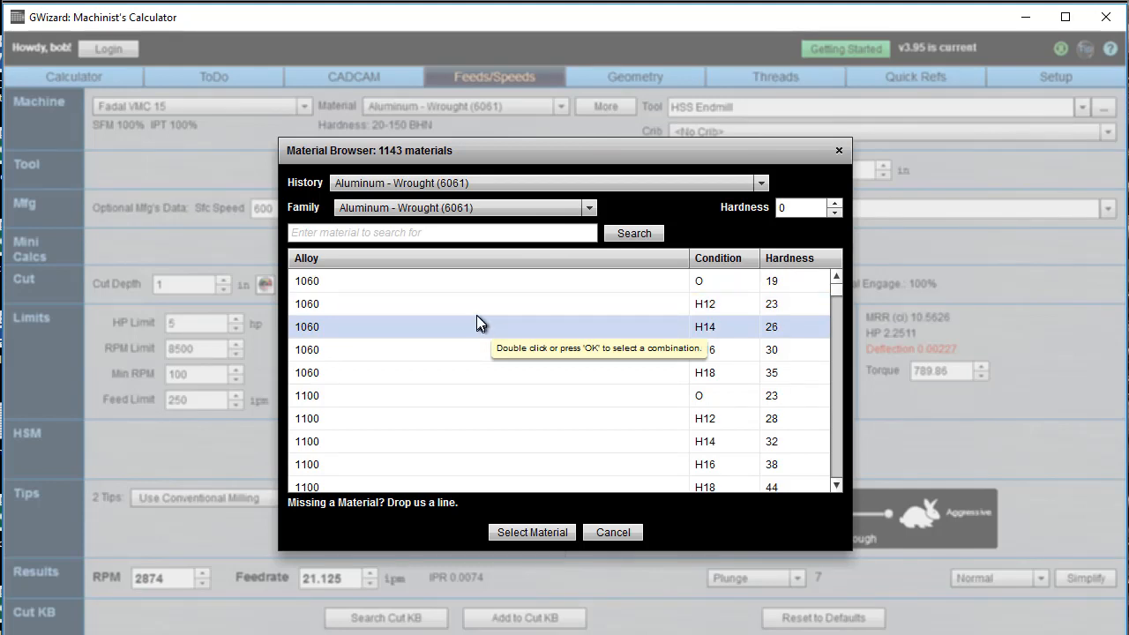
mouse_move(480, 321)
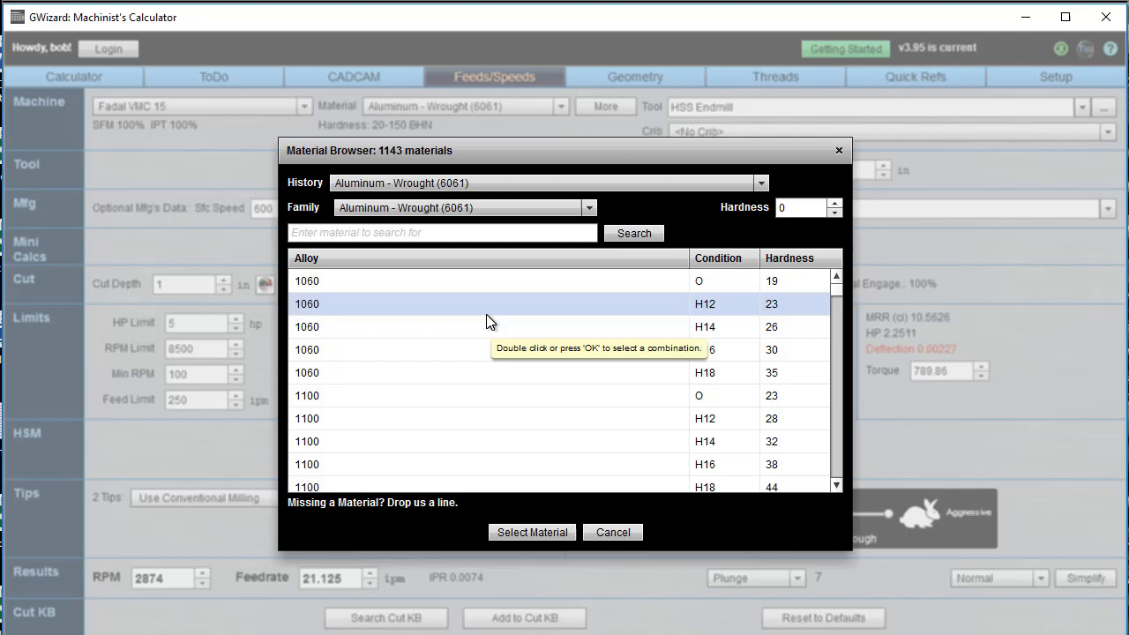
mouse_move(523, 303)
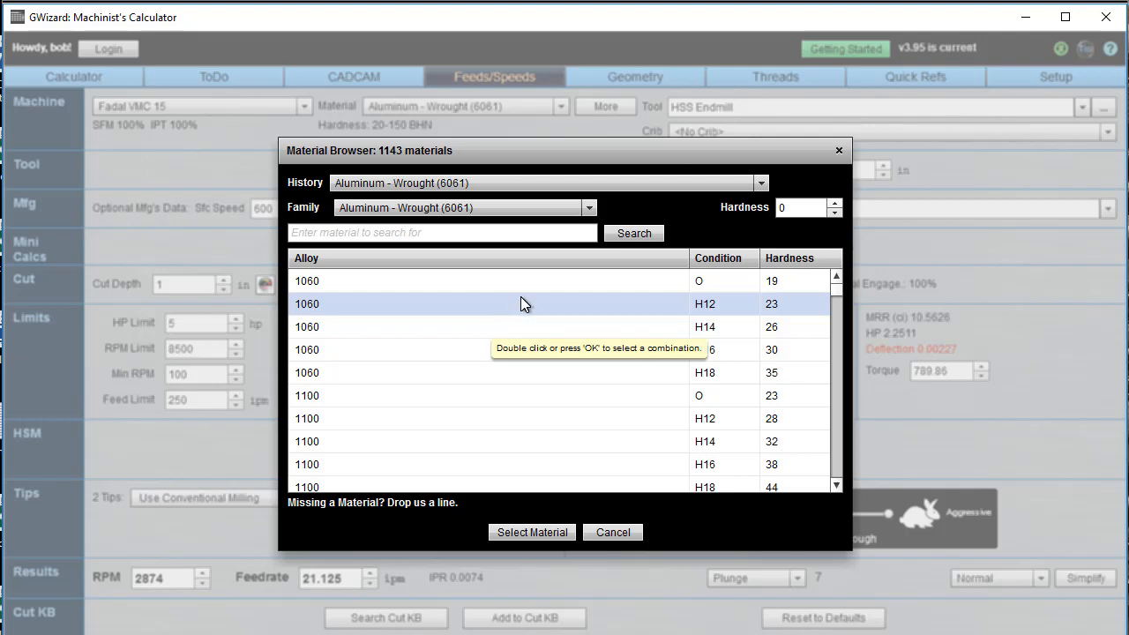
mouse_move(529, 291)
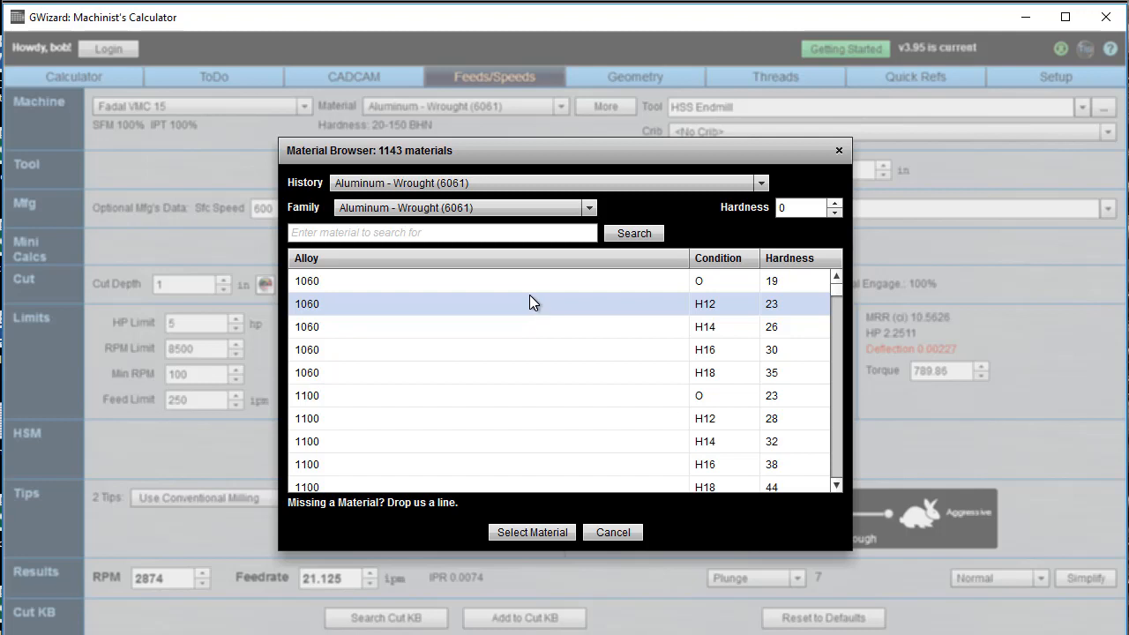
mouse_move(565, 318)
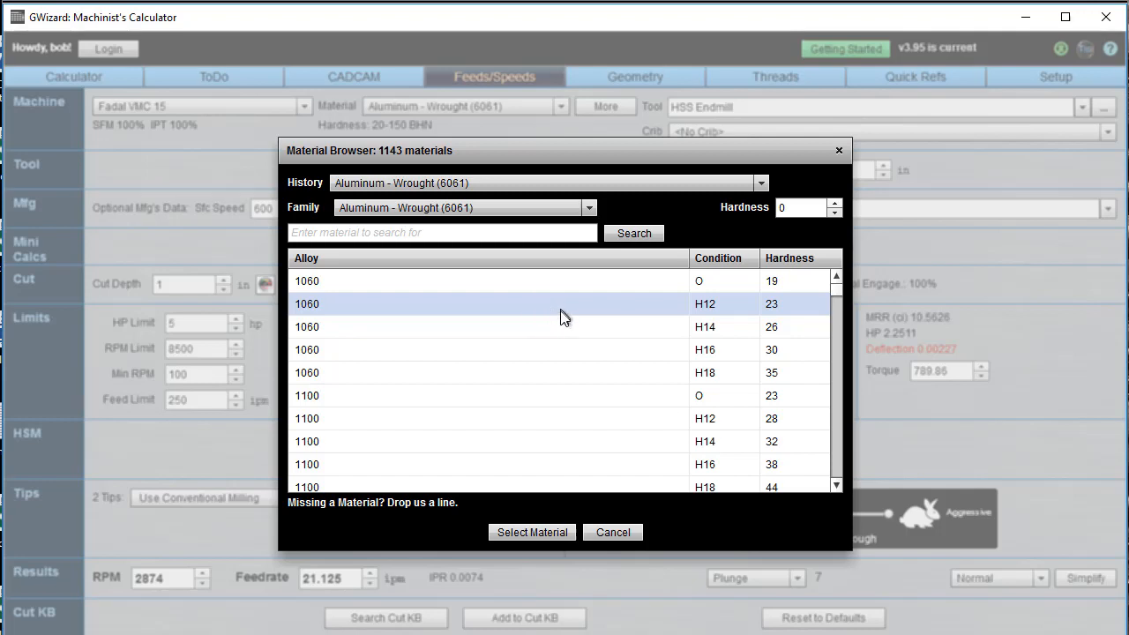
mouse_move(571, 316)
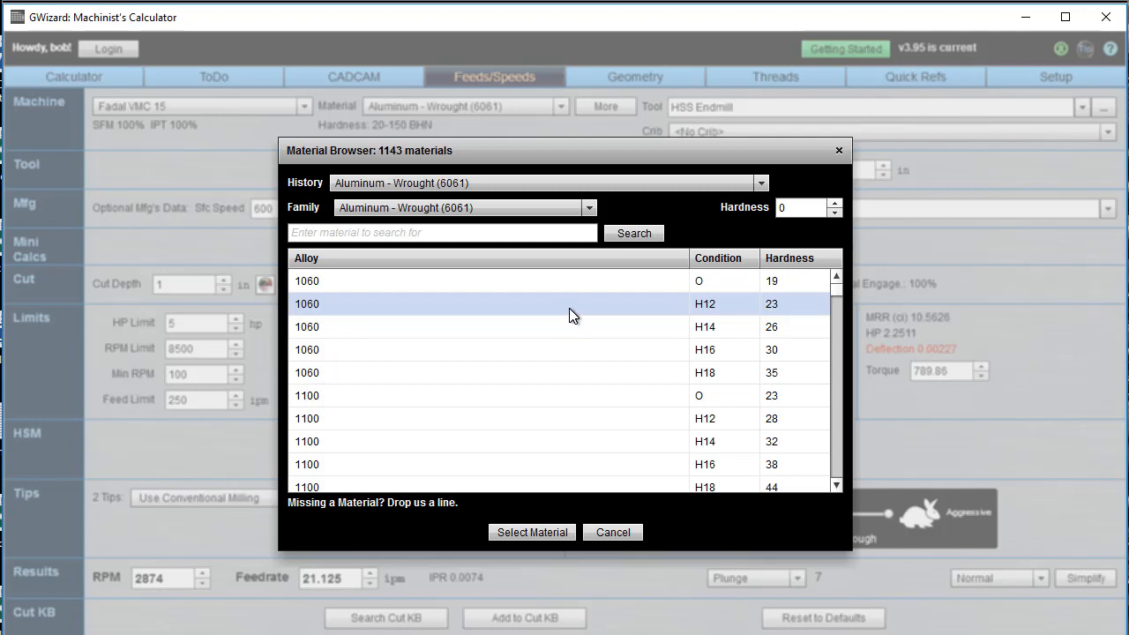
mouse_move(575, 330)
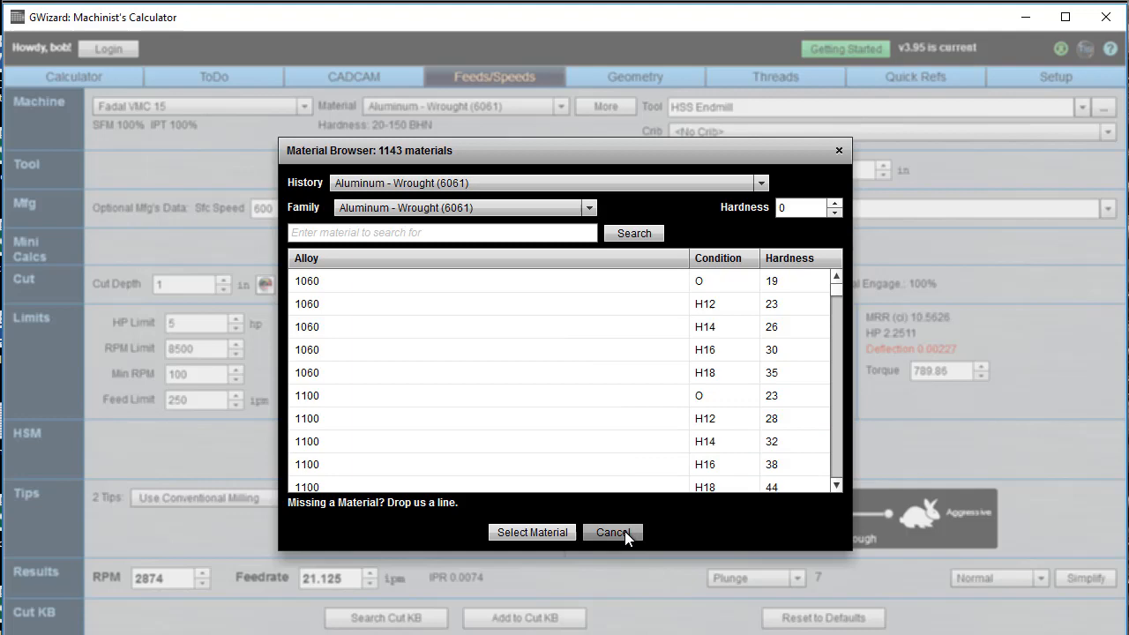
left_click(612, 532)
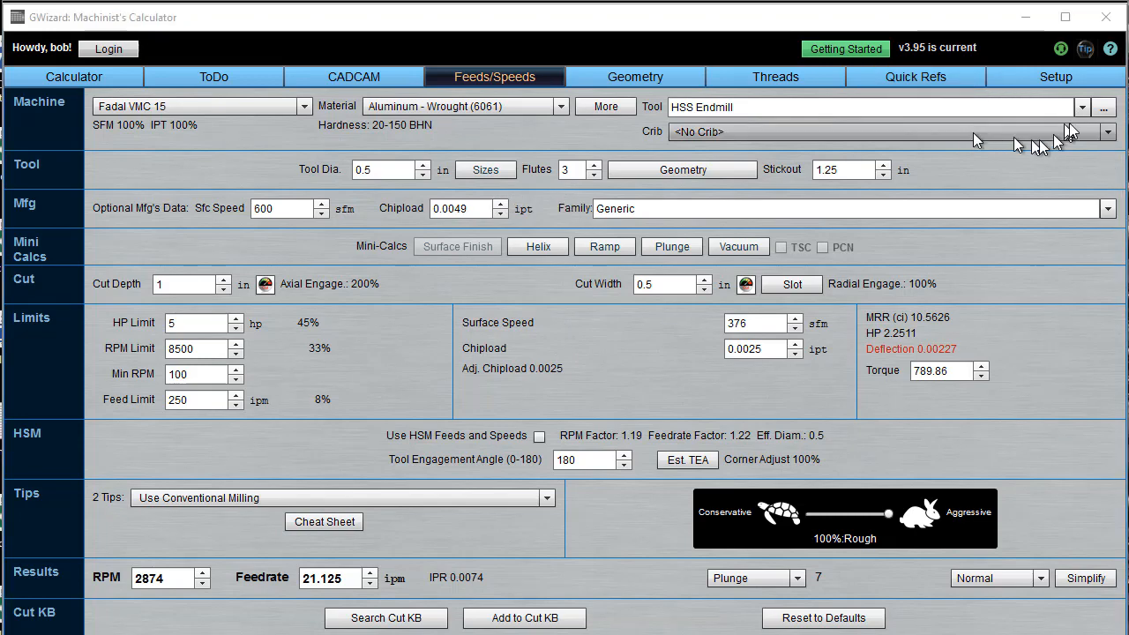
Step: Preview indexable mill and twist drill types, then choose a carbide Endmill as the tool
left_click(1105, 107)
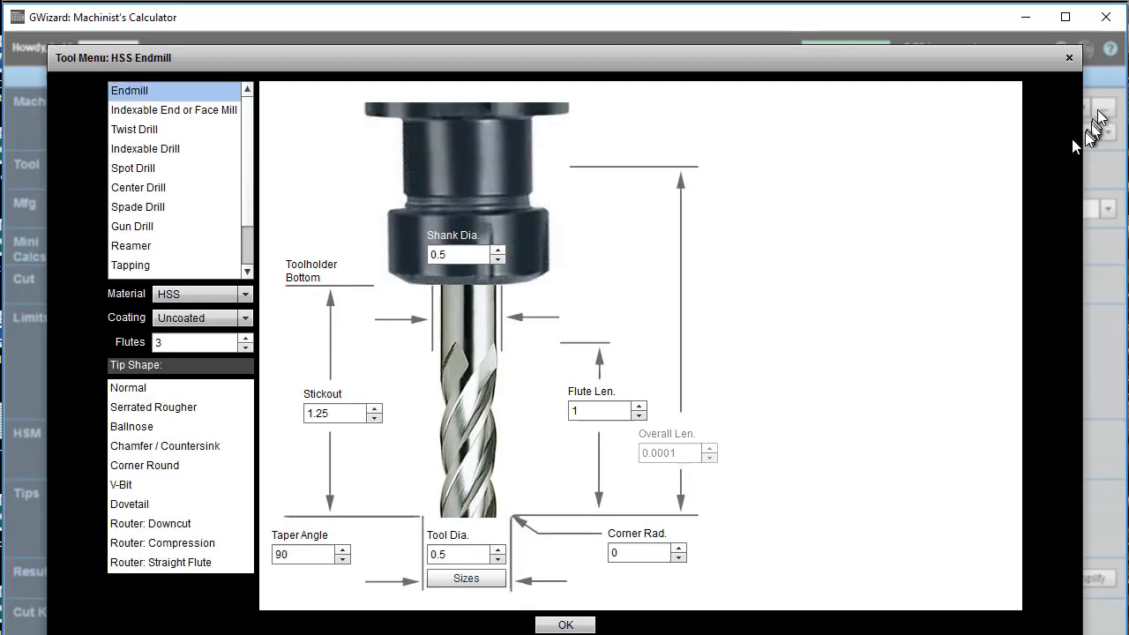
left_click(173, 109)
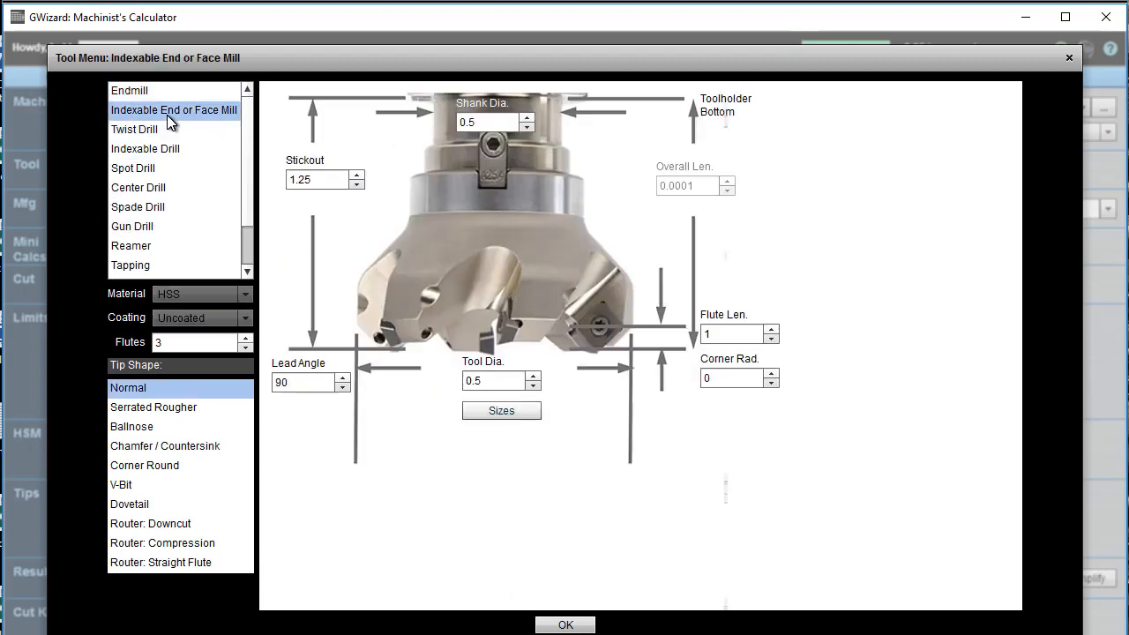
left_click(134, 129)
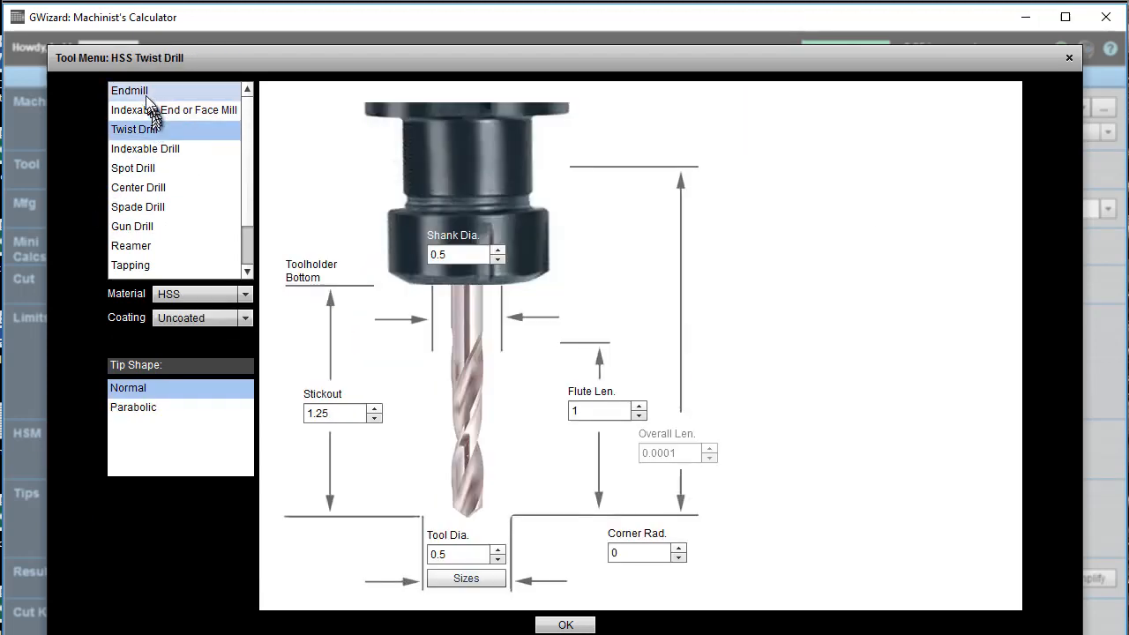
left_click(130, 90)
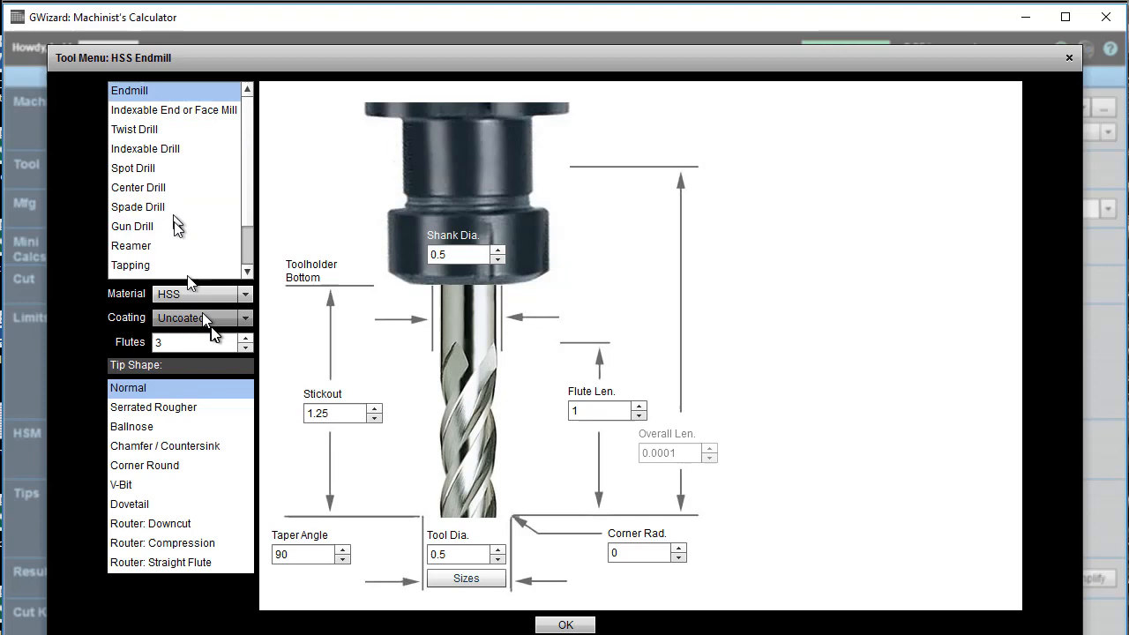
left_click(177, 293)
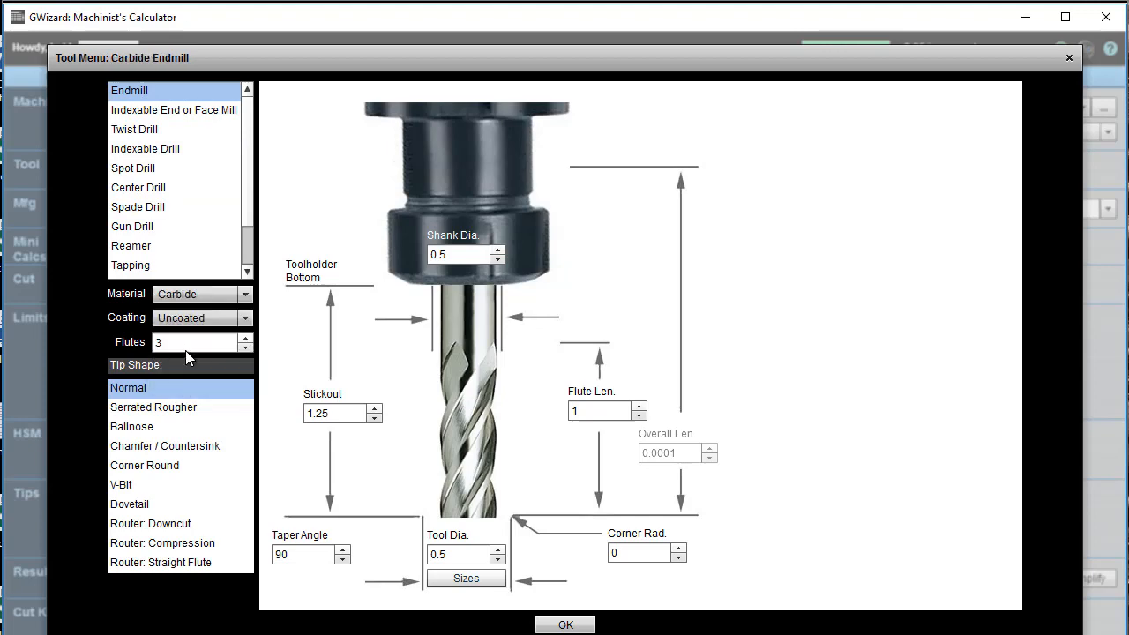
mouse_move(293, 450)
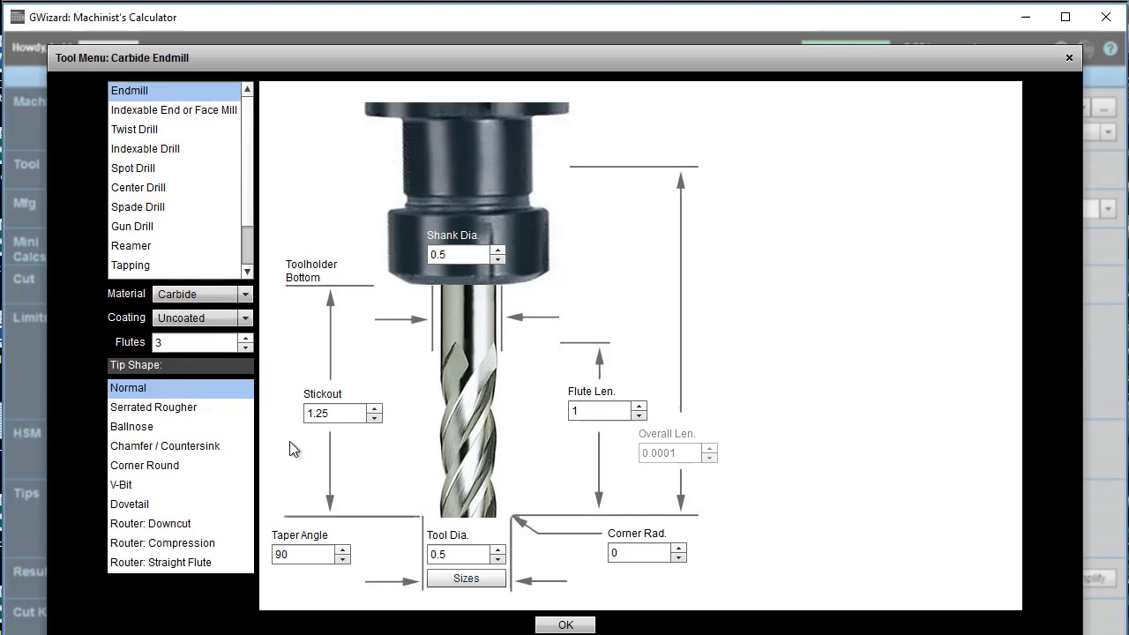
left_click(565, 625)
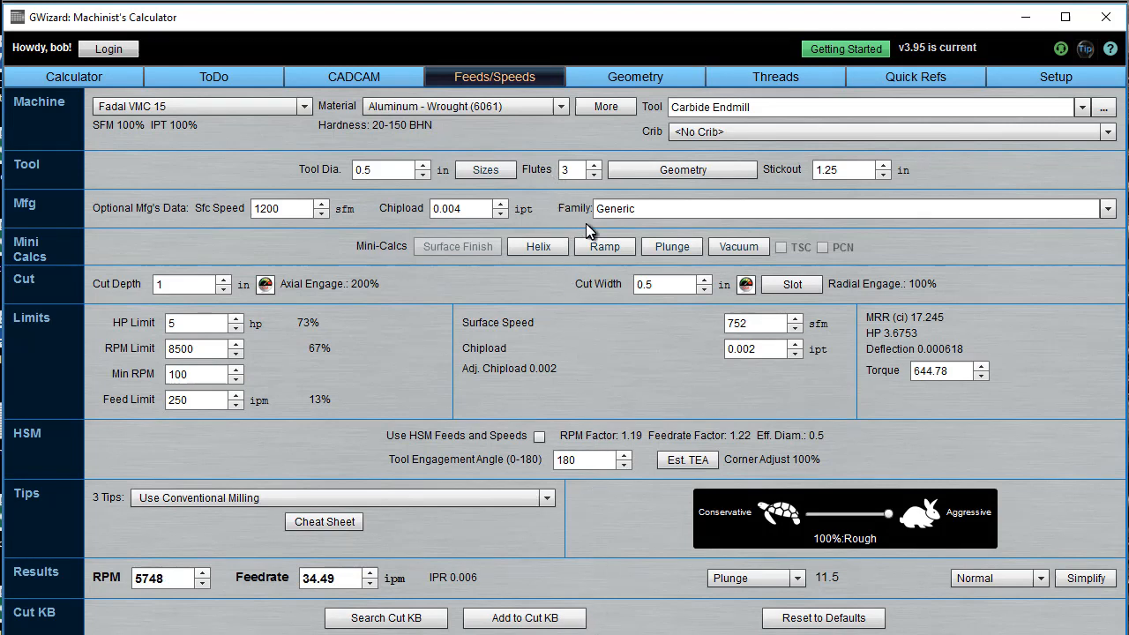
mouse_move(438, 130)
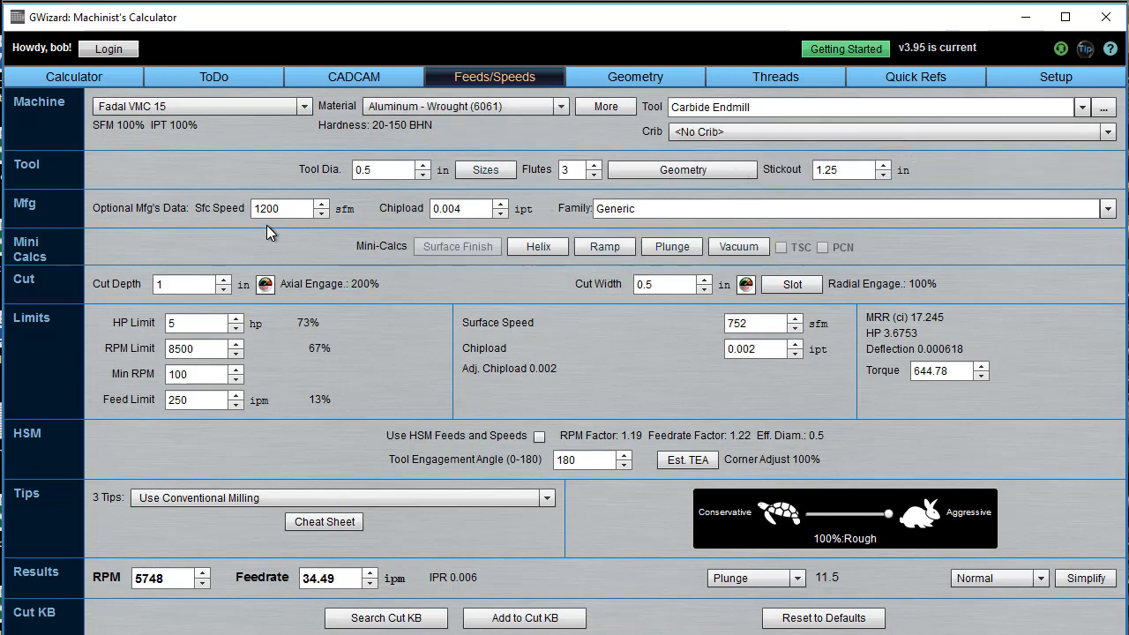
mouse_move(190, 284)
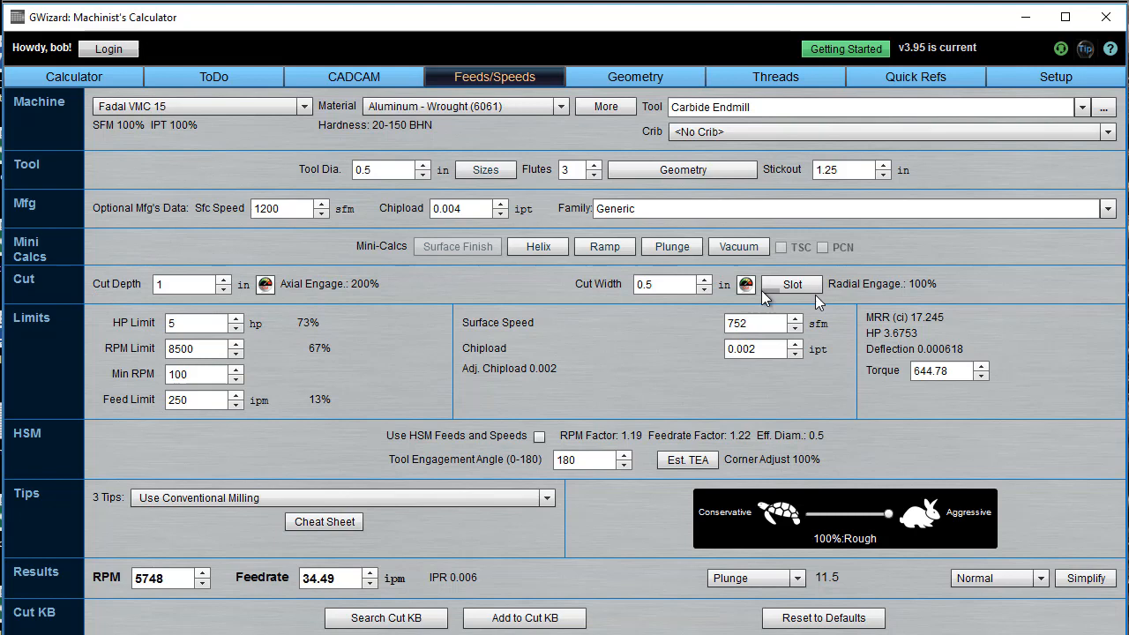
mouse_move(492, 355)
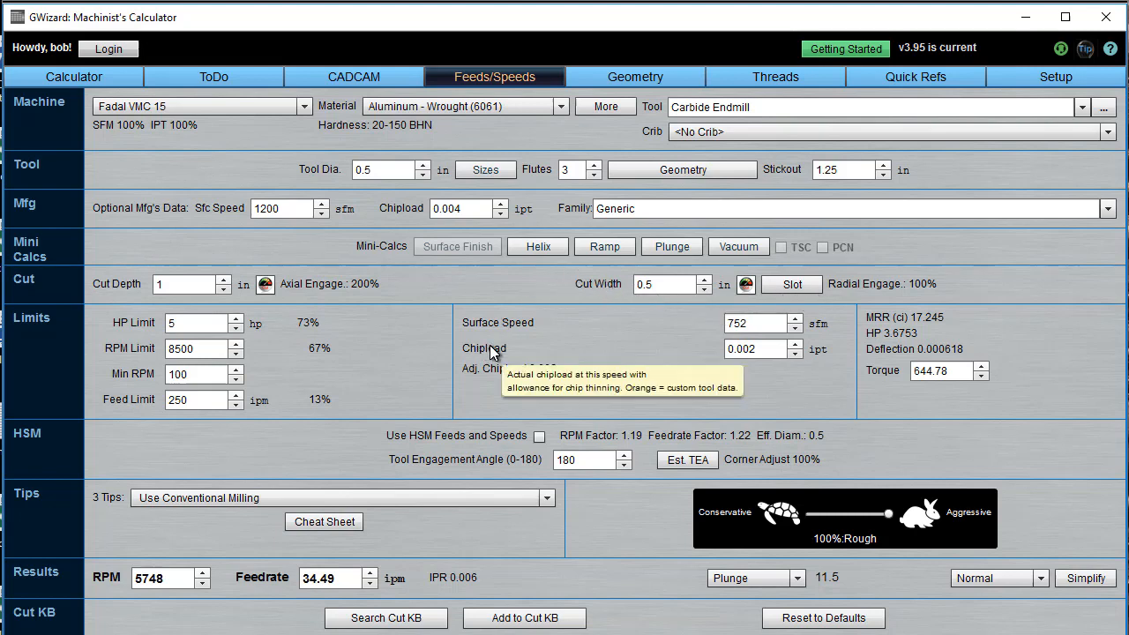
mouse_move(163, 585)
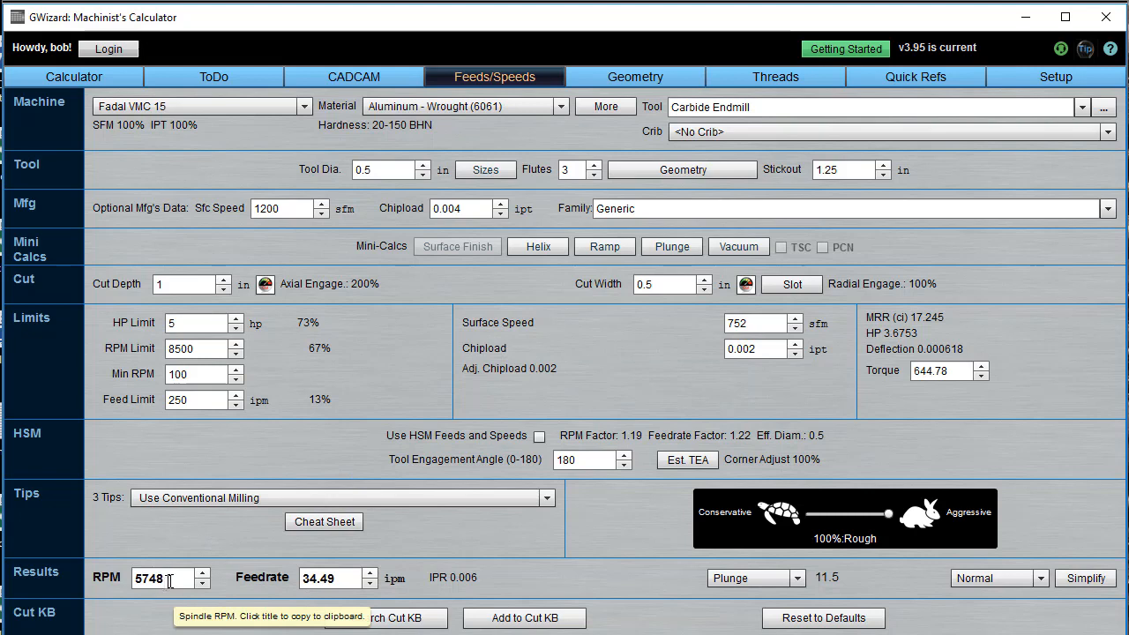
mouse_move(342, 578)
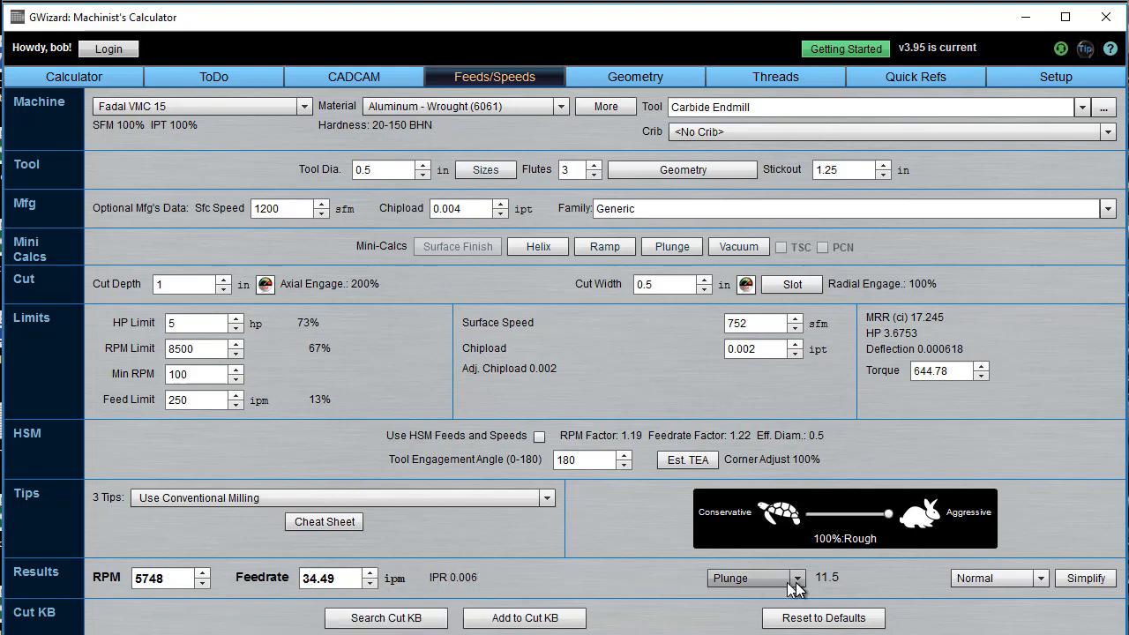
mouse_move(794, 586)
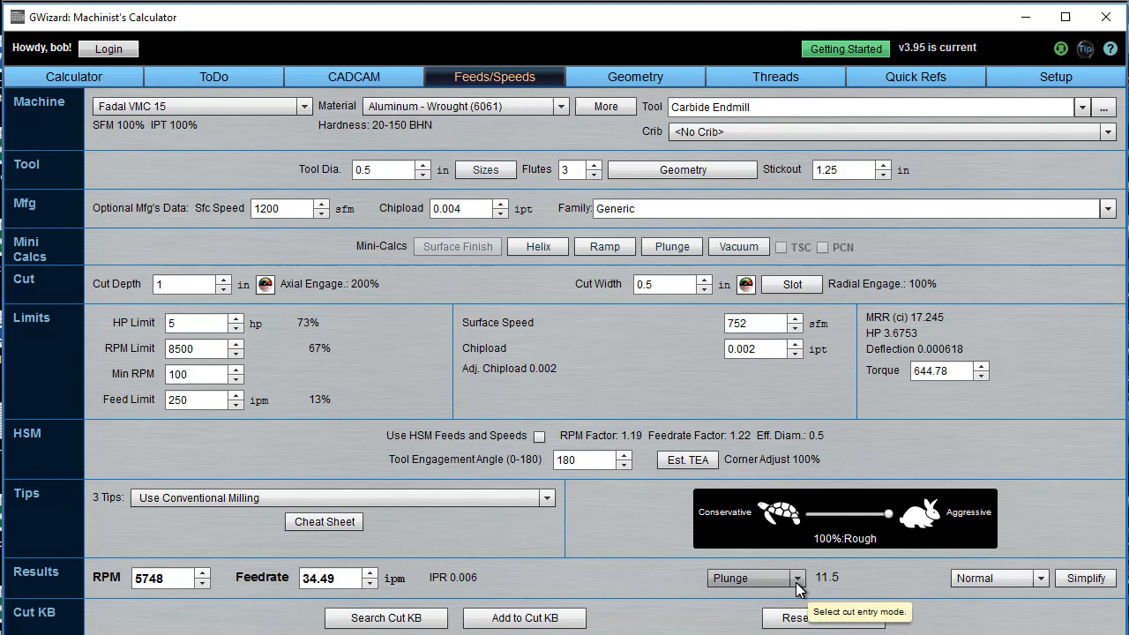
Step: Set cut entry mode to Ramp (28.6) and slide tuning to 1% Fine Finish, then back to 100% Rough
left_click(794, 578)
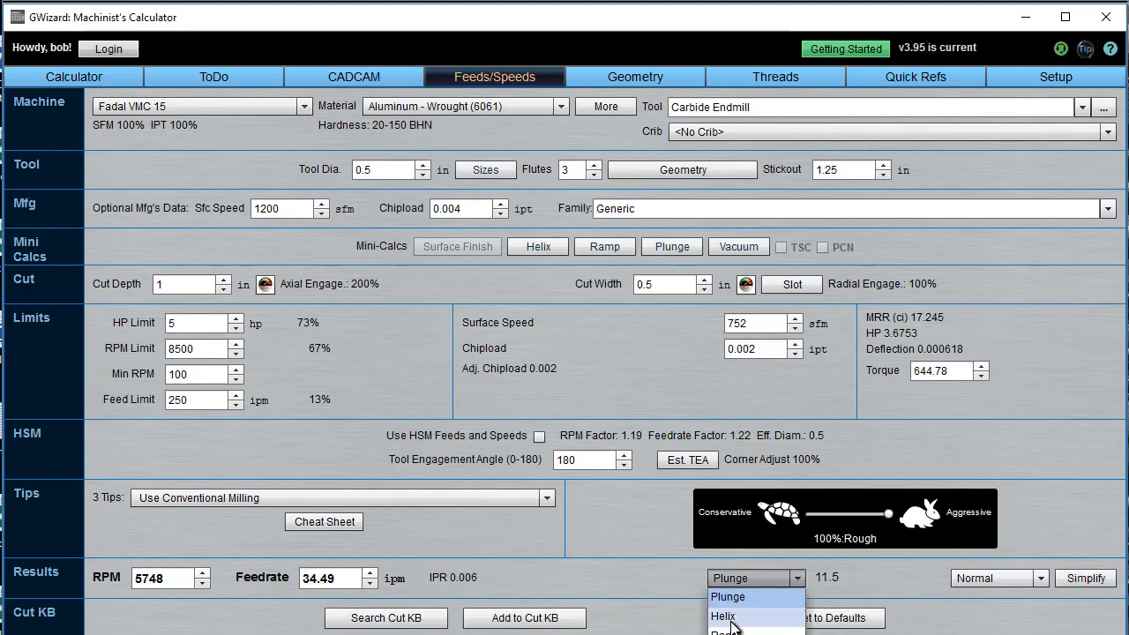
left_click(724, 616)
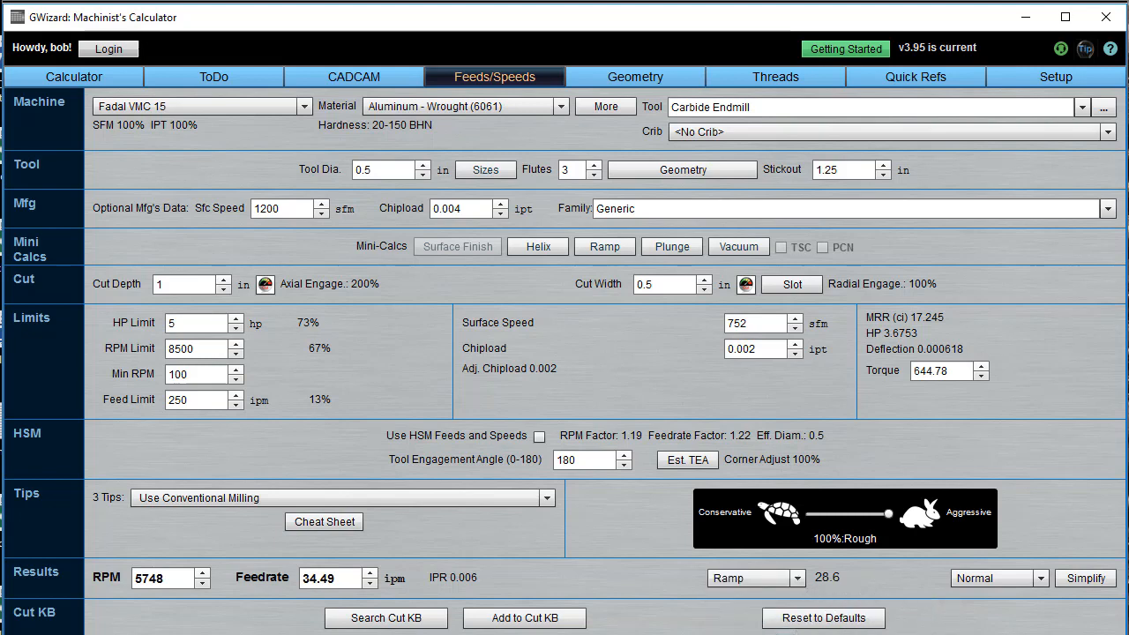
mouse_move(943, 592)
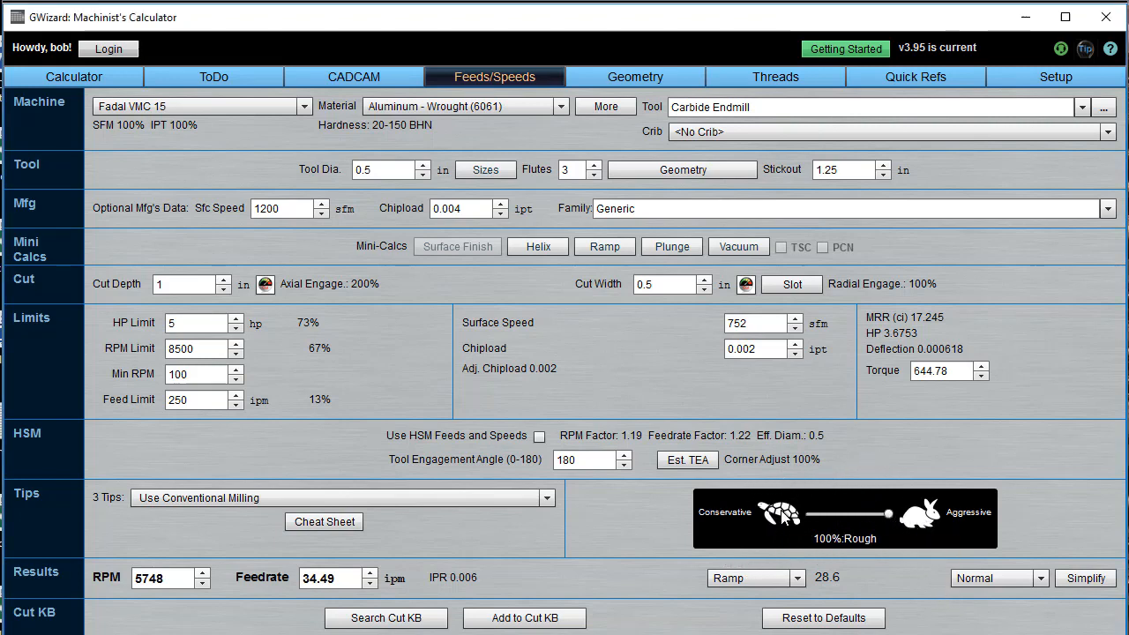
left_click_drag(882, 513, 784, 513)
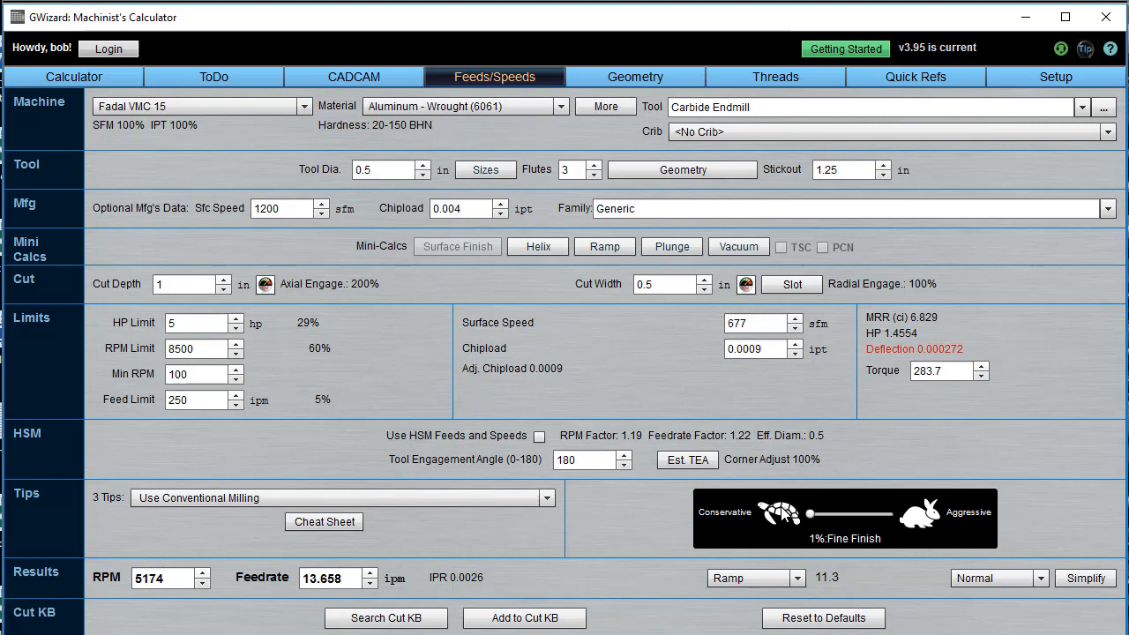
mouse_move(935, 526)
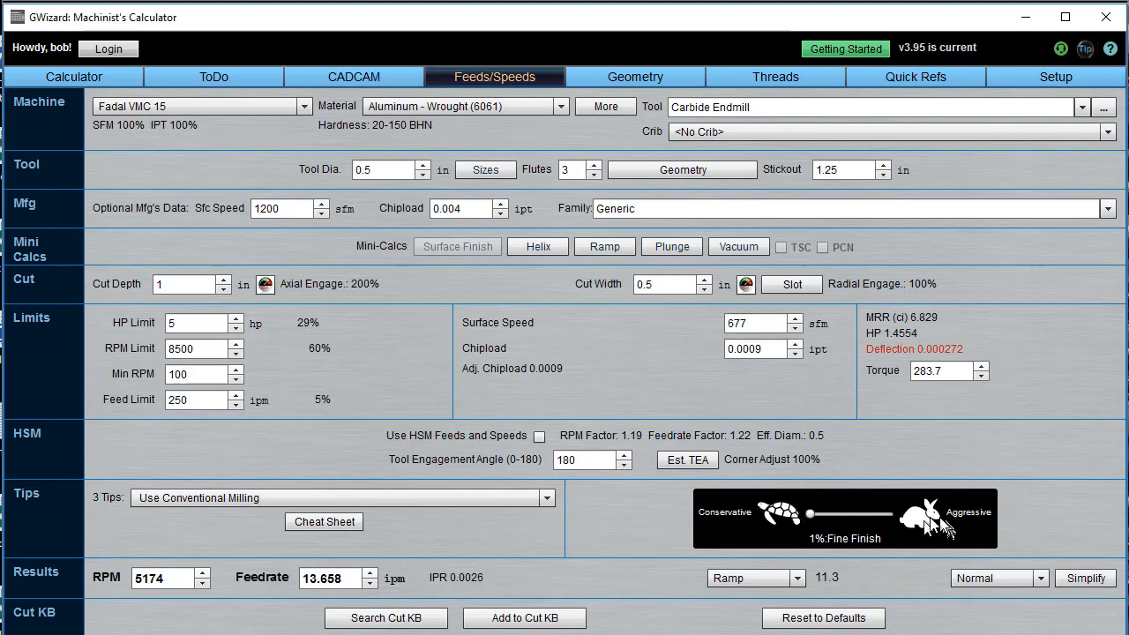
left_click_drag(810, 513, 883, 513)
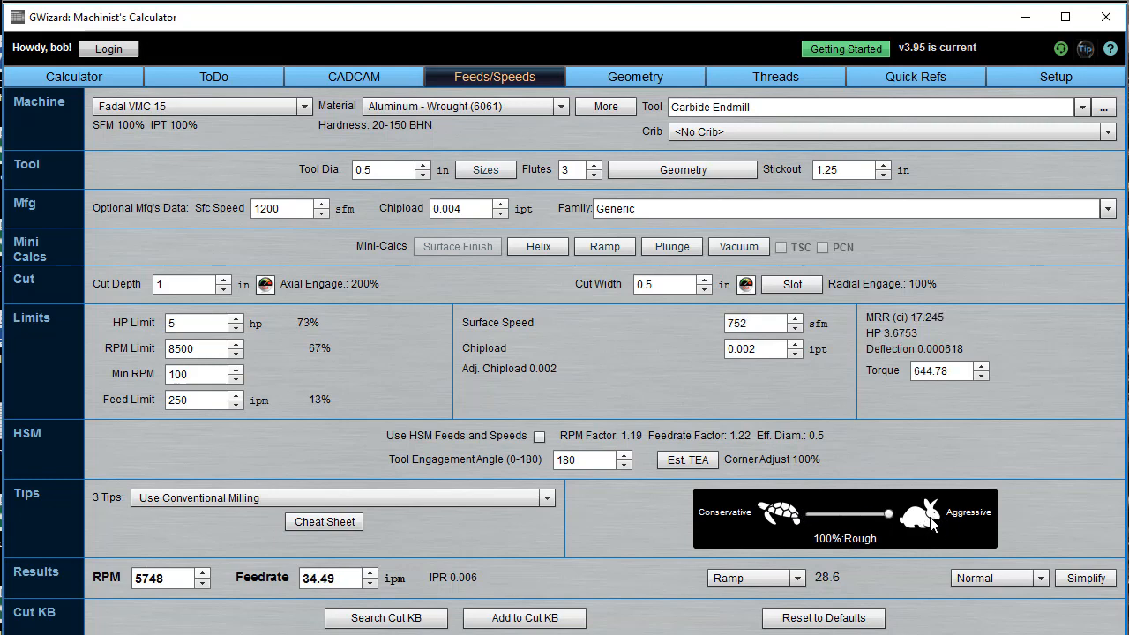
mouse_move(932, 526)
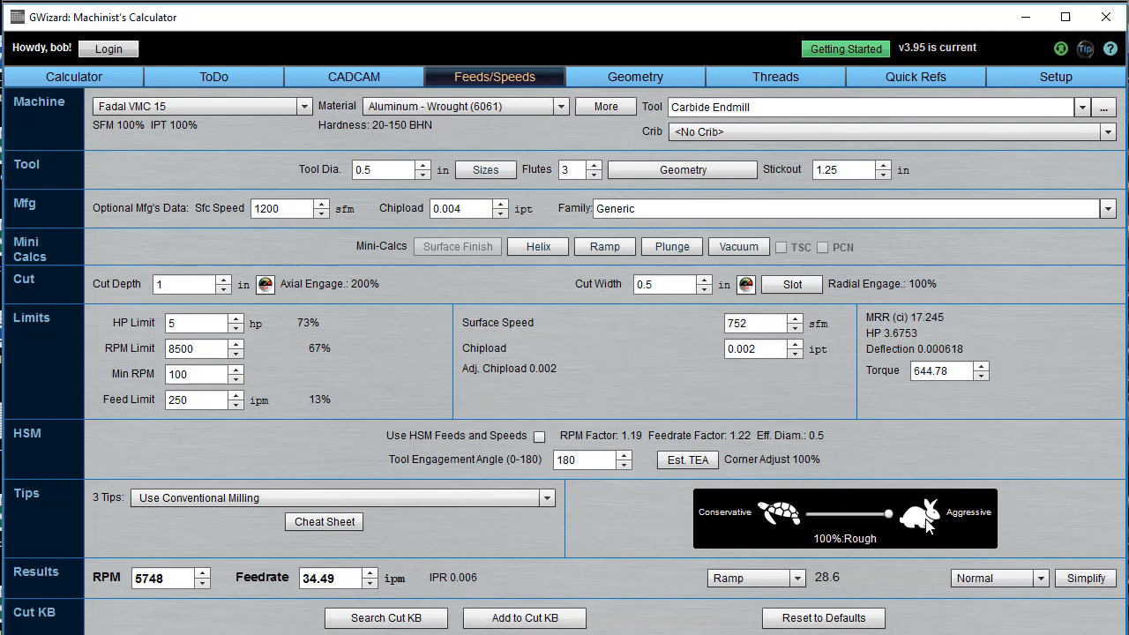
mouse_move(1074, 526)
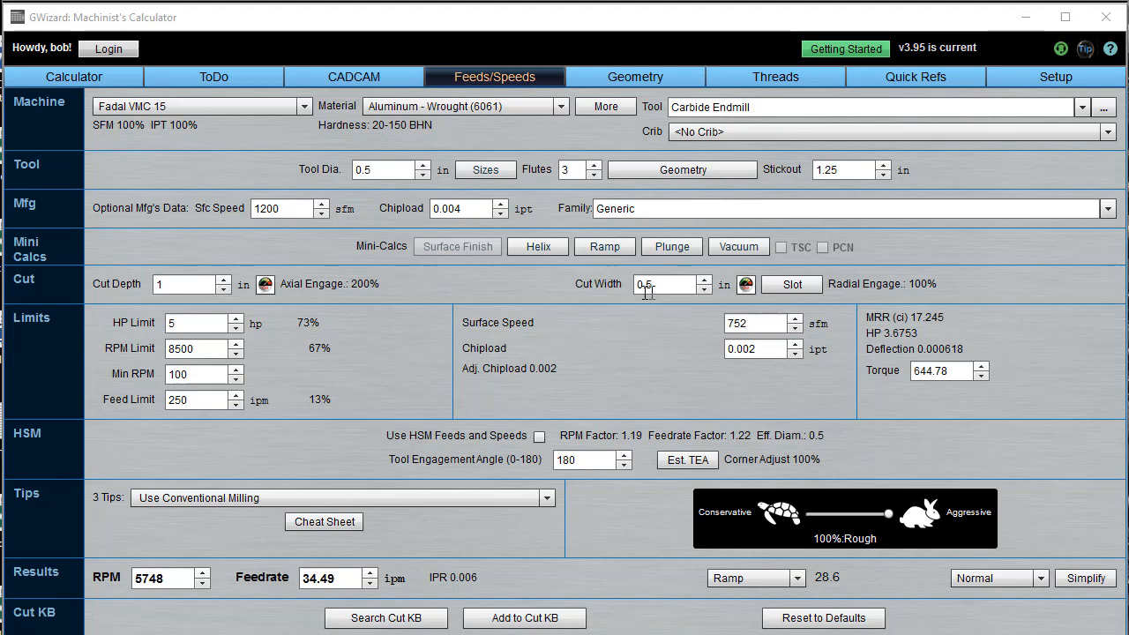
mouse_move(573, 307)
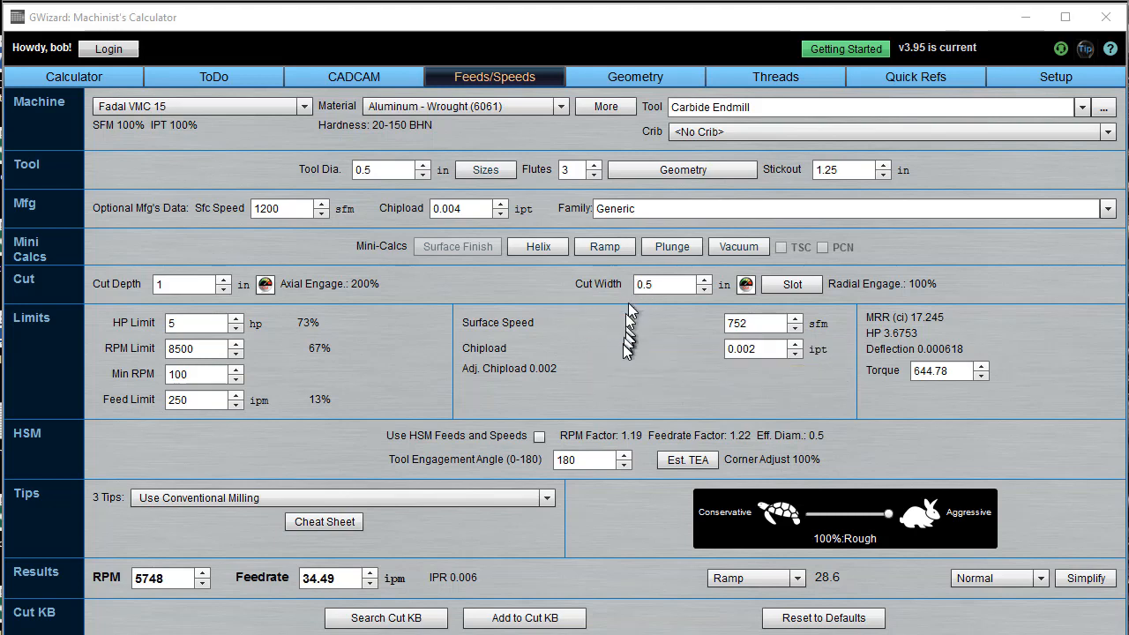
mouse_move(750, 304)
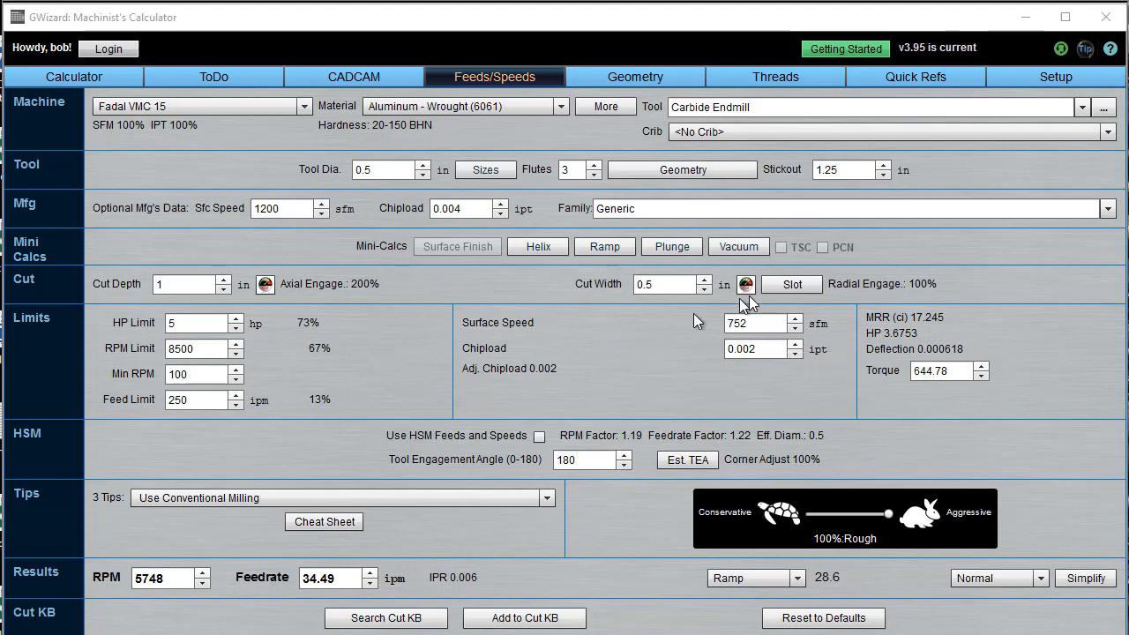
mouse_move(935, 333)
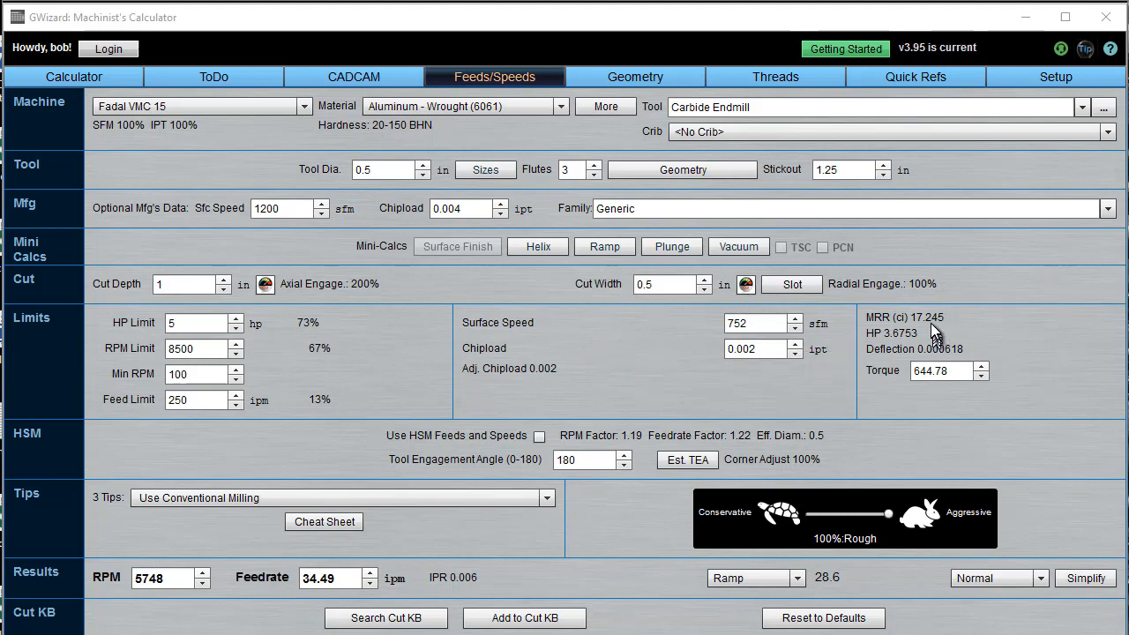
mouse_move(1045, 303)
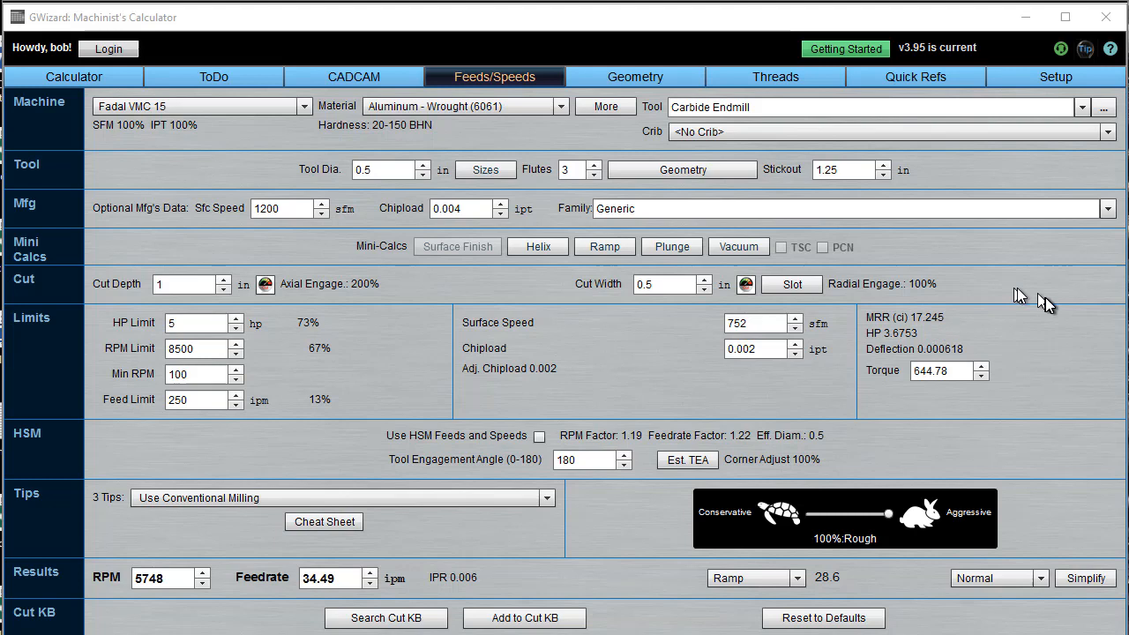
mouse_move(1032, 339)
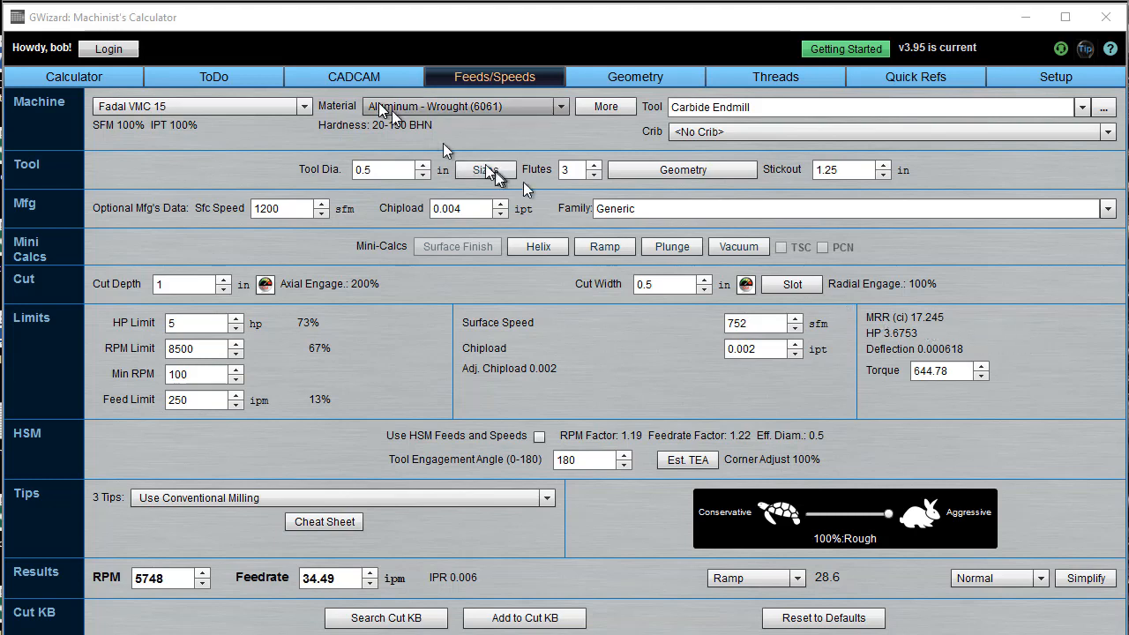
Step: Set the tool diameter to 0.125 in for a 1/8" endmill, giving 8500 RPM and 5.61 ipm
left_click(385, 169)
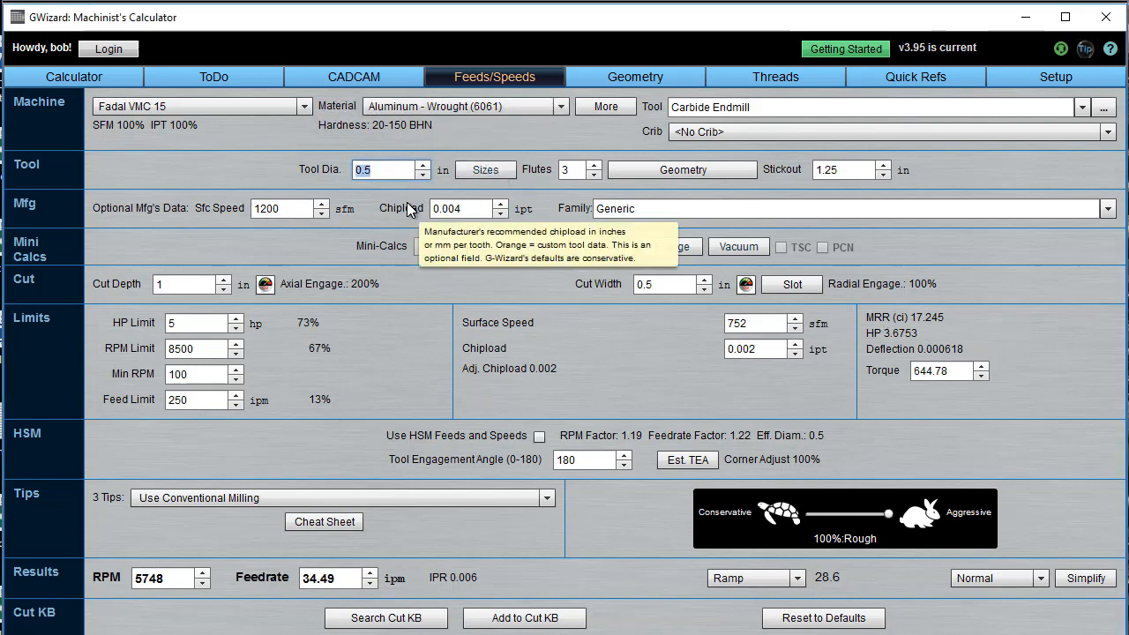
type("0.125")
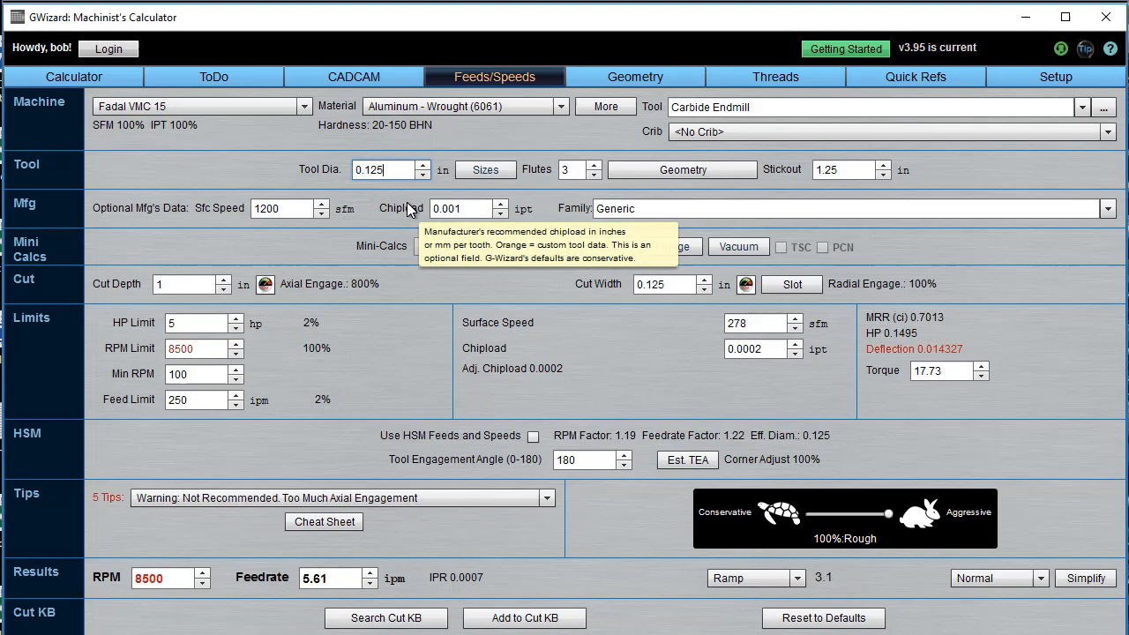
mouse_move(526, 67)
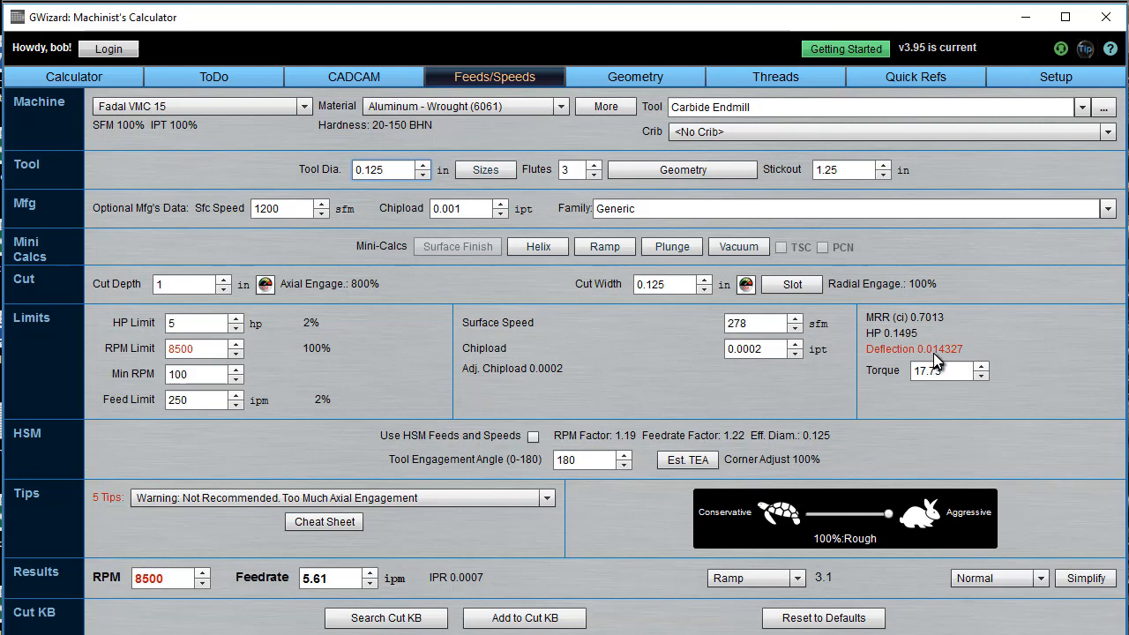
mouse_move(933, 363)
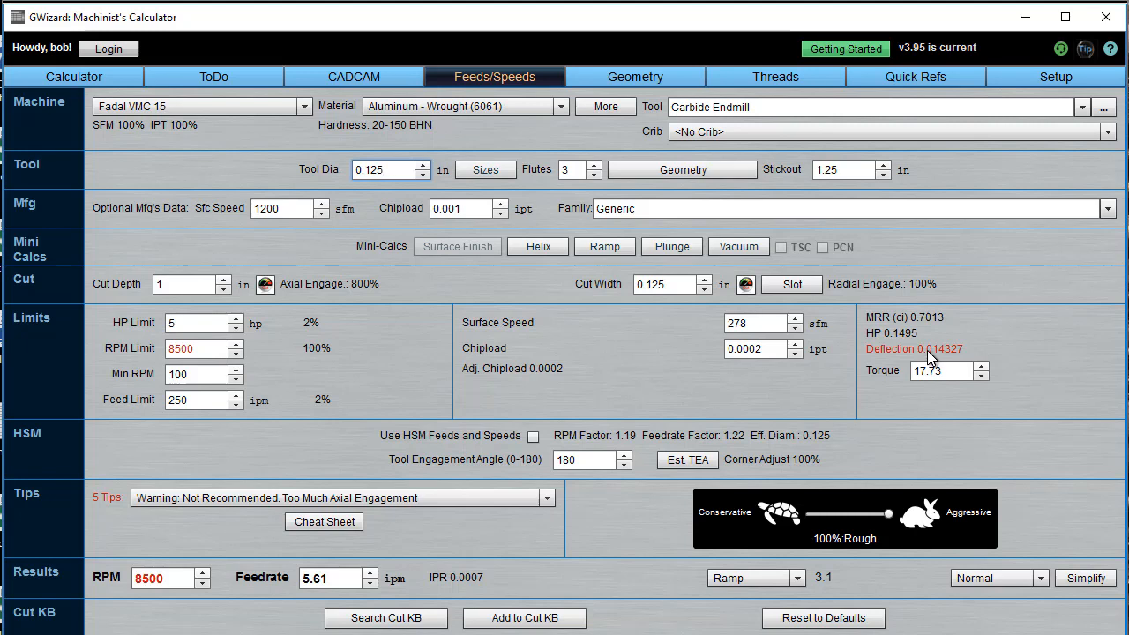
mouse_move(932, 361)
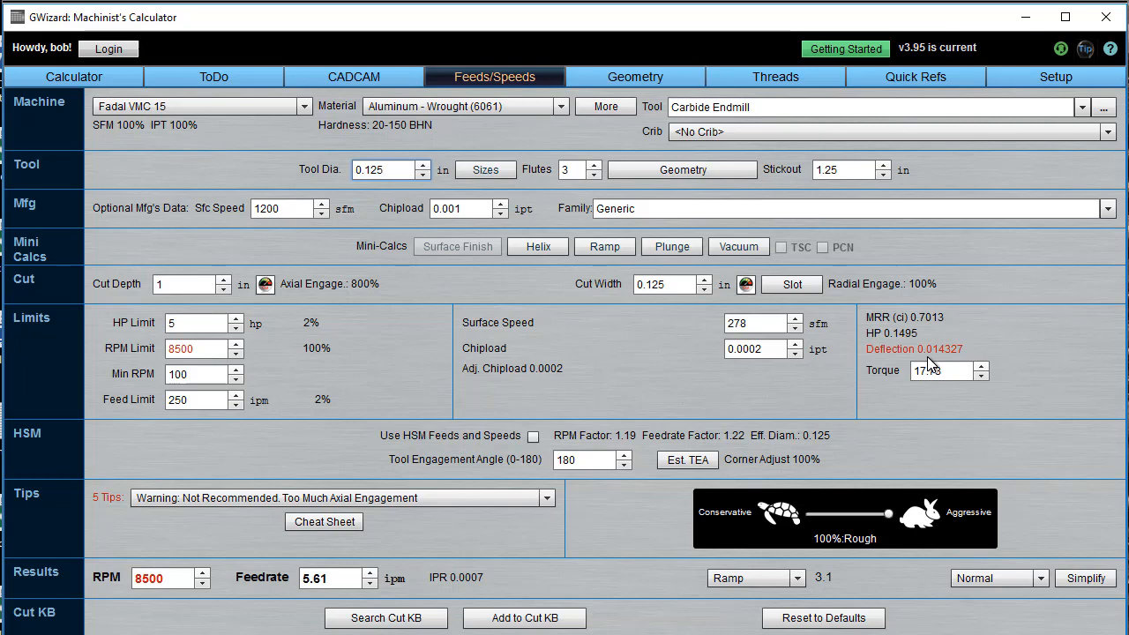
left_click(547, 498)
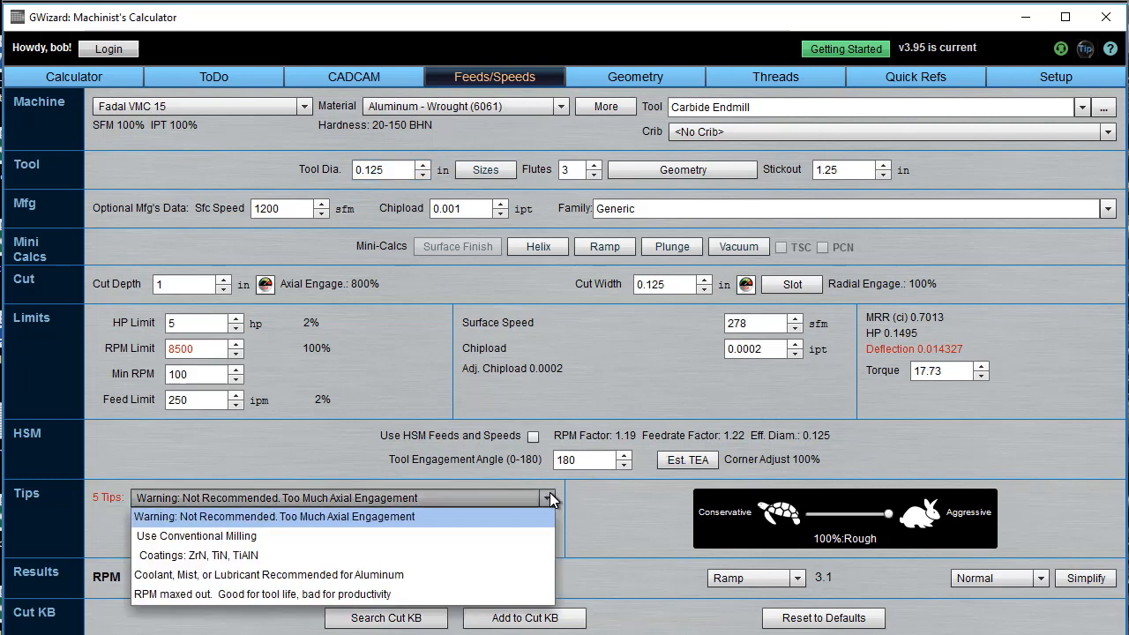
mouse_move(409, 593)
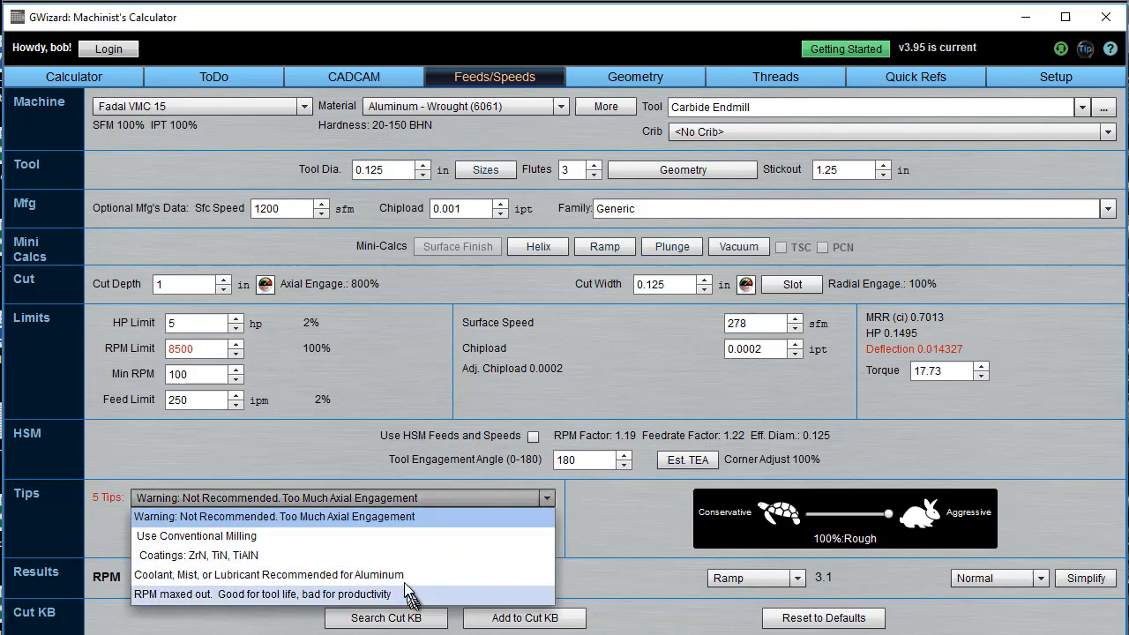
mouse_move(441, 536)
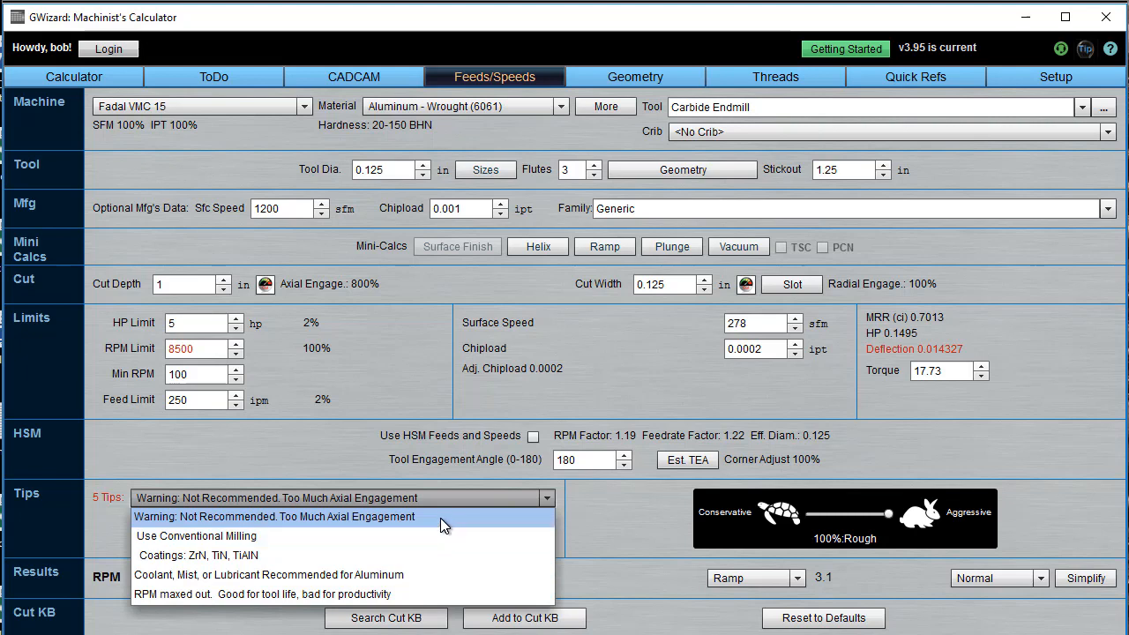
mouse_move(432, 576)
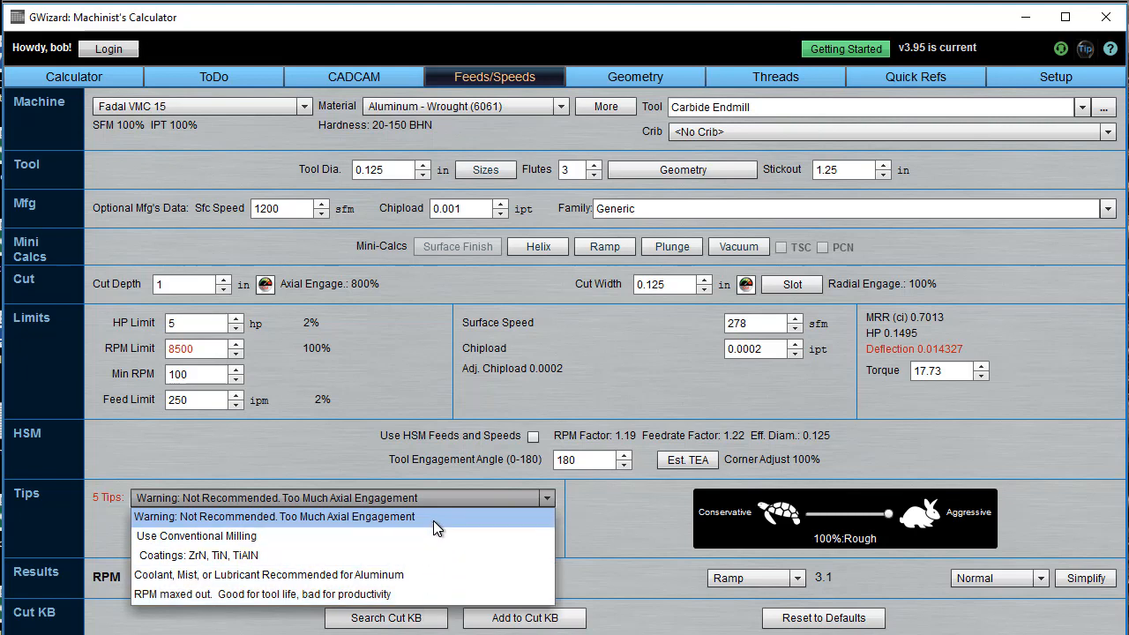
mouse_move(449, 510)
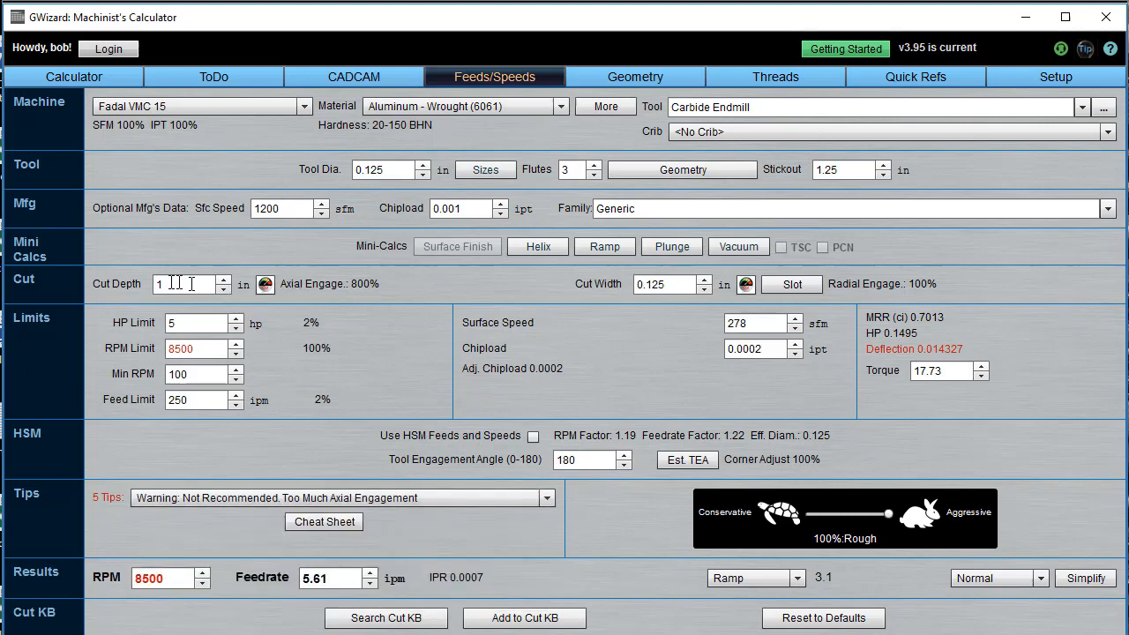
mouse_move(185, 282)
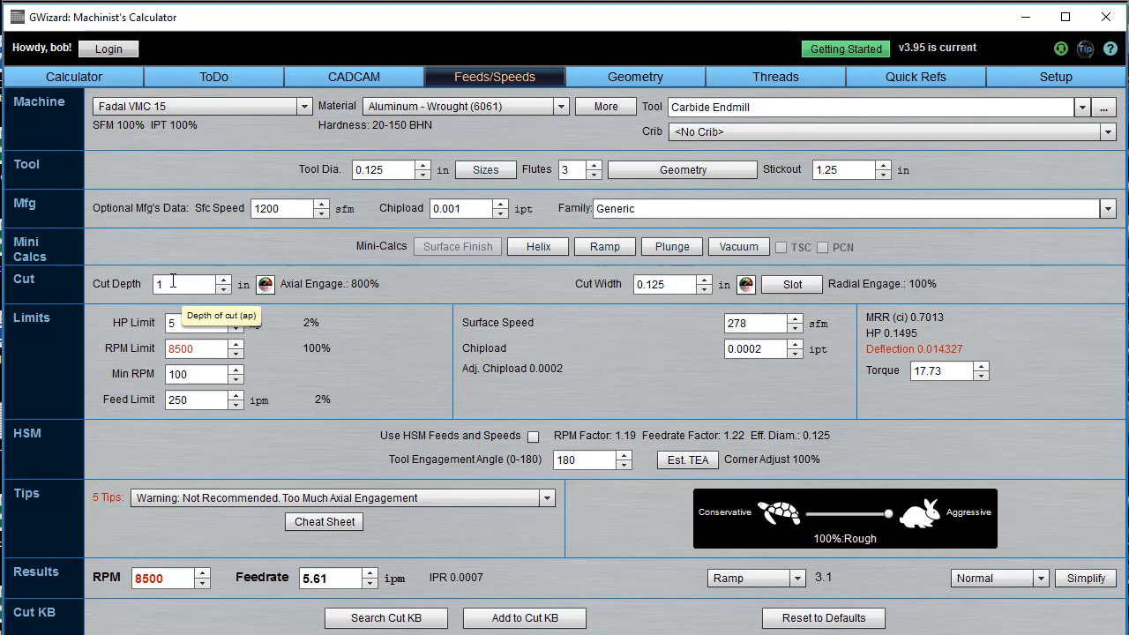
mouse_move(173, 293)
type("0.0153")
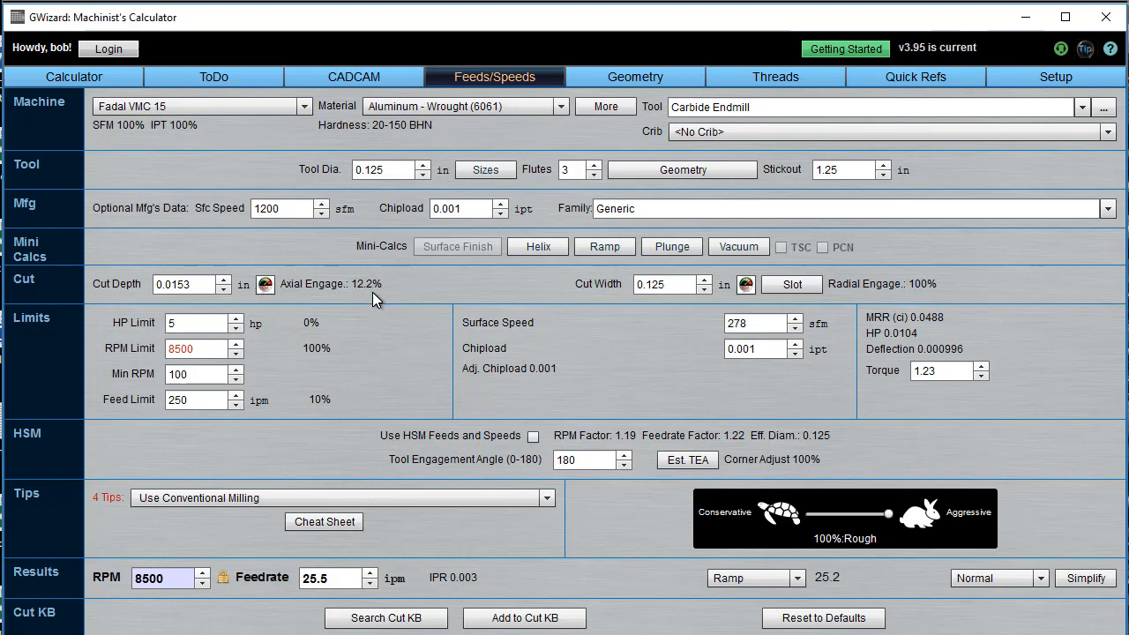
mouse_move(380, 291)
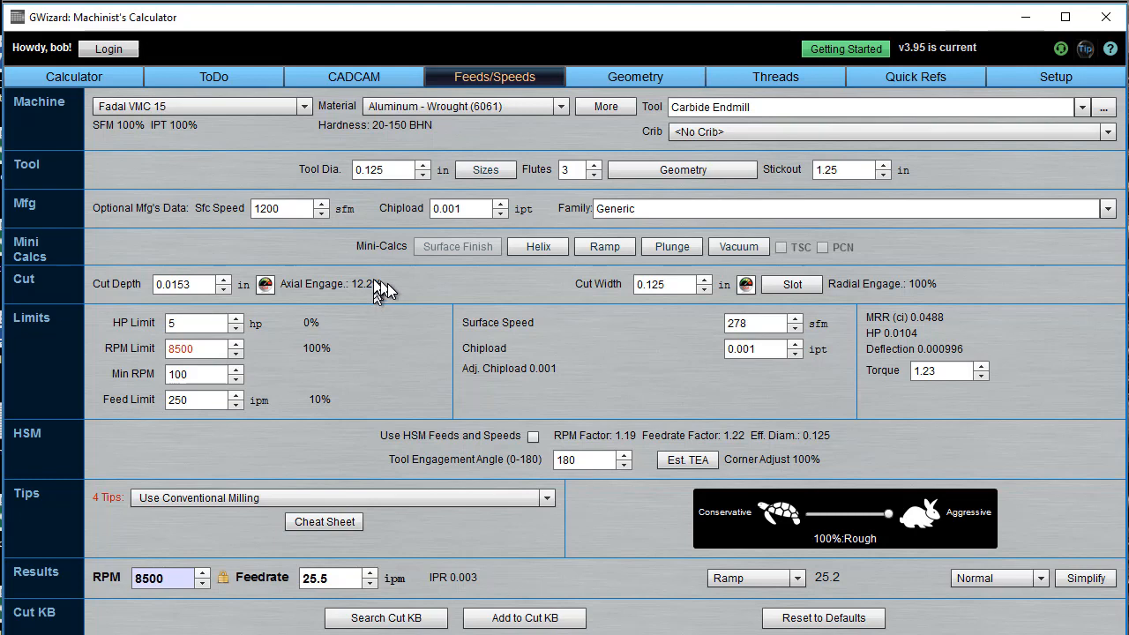
mouse_move(416, 281)
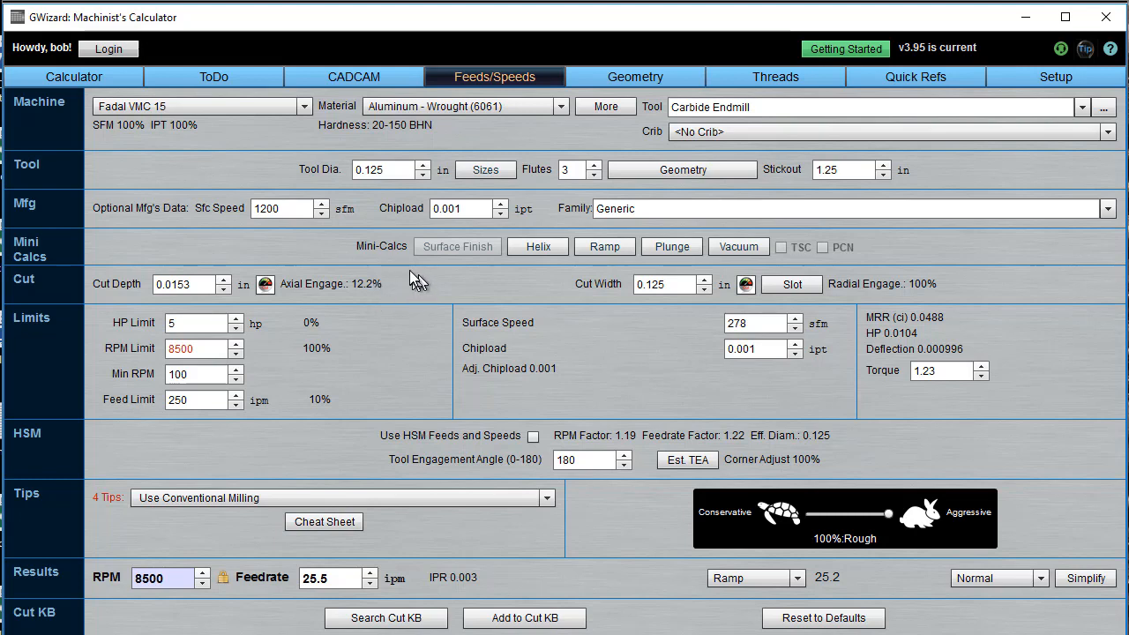
mouse_move(395, 303)
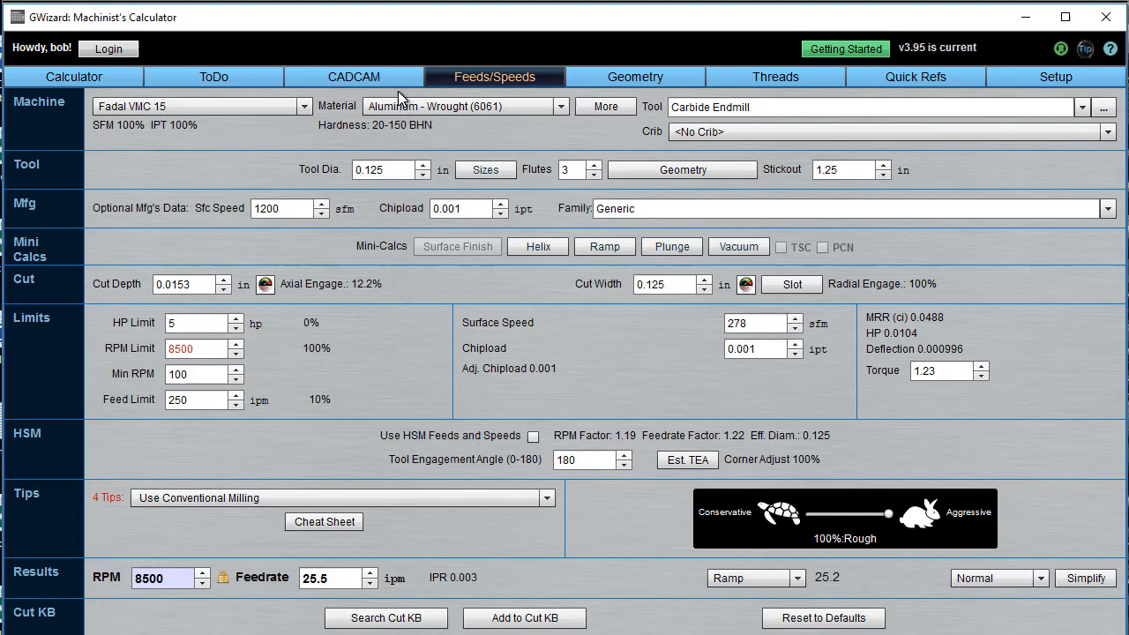
Step: Review the CADCAM Pocket wizard's five-pass rough recipe at 8500 RPM and 72.44 ipm
left_click(352, 78)
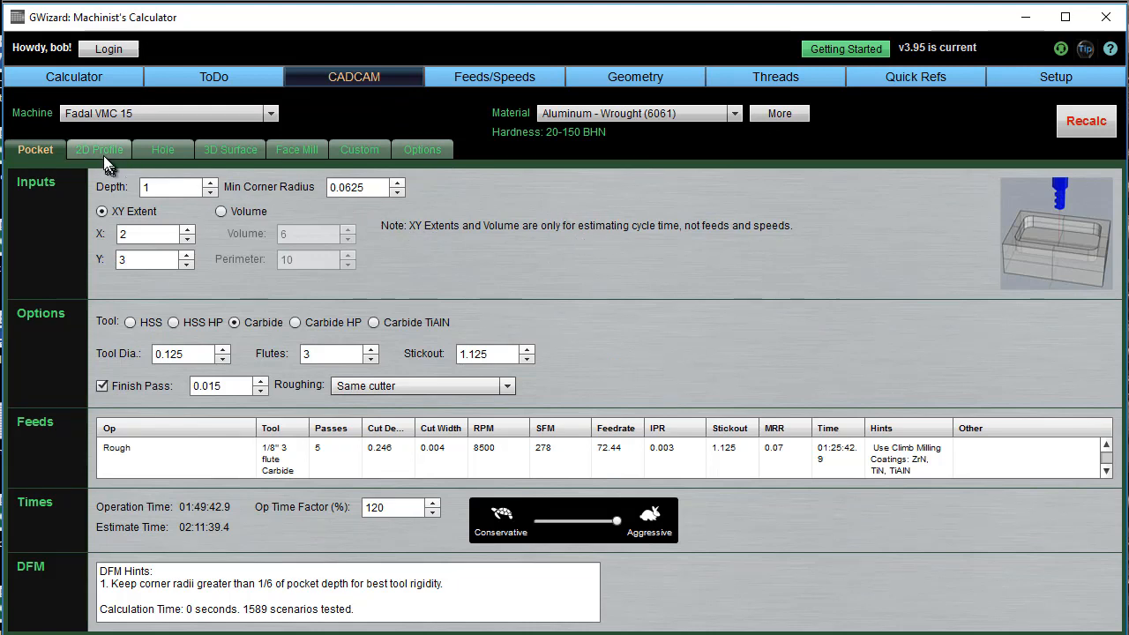
mouse_move(370, 157)
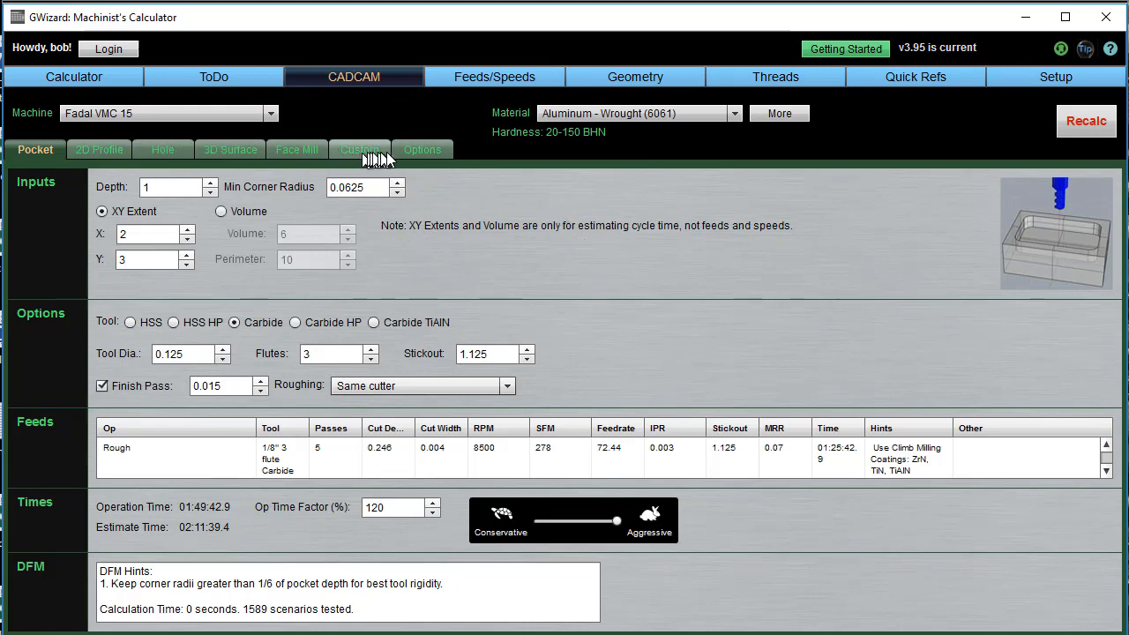
mouse_move(422, 148)
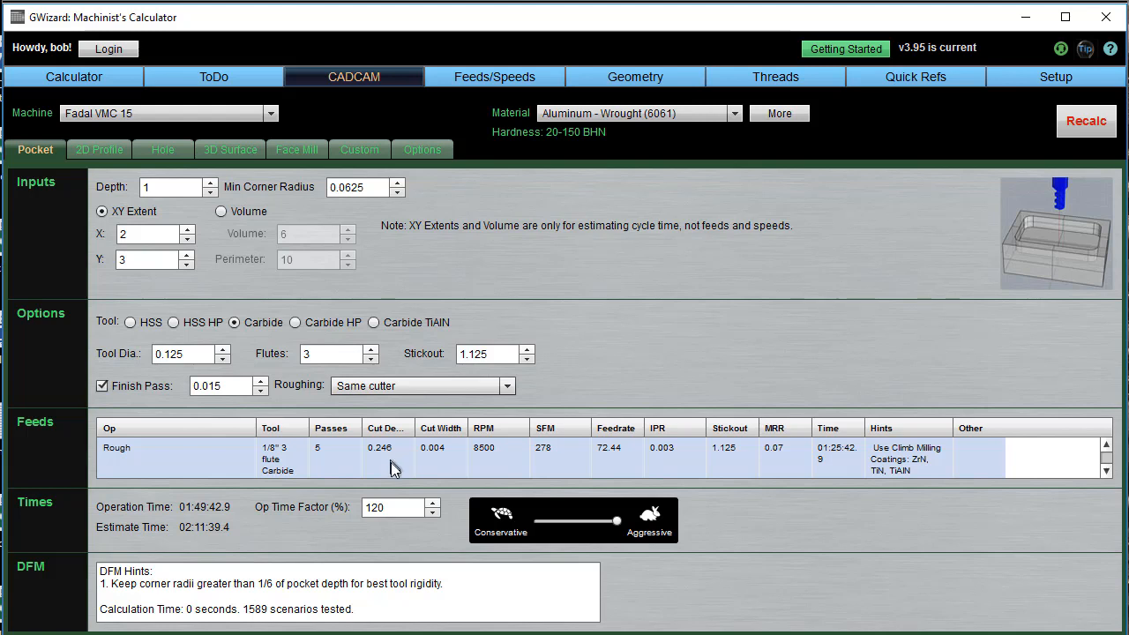
mouse_move(369, 468)
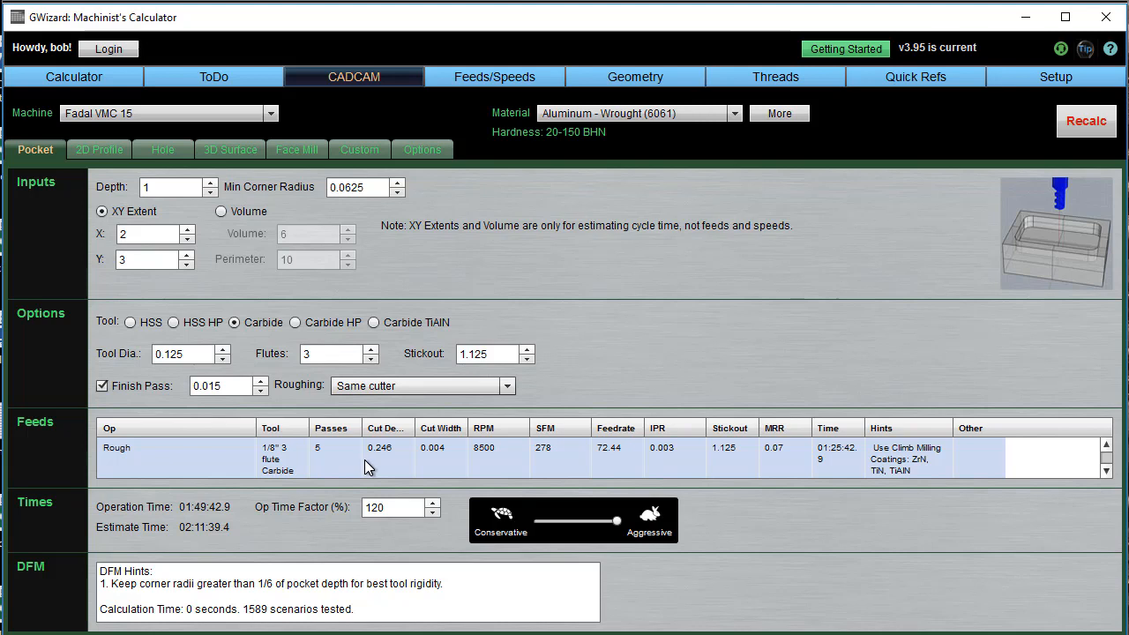
mouse_move(378, 460)
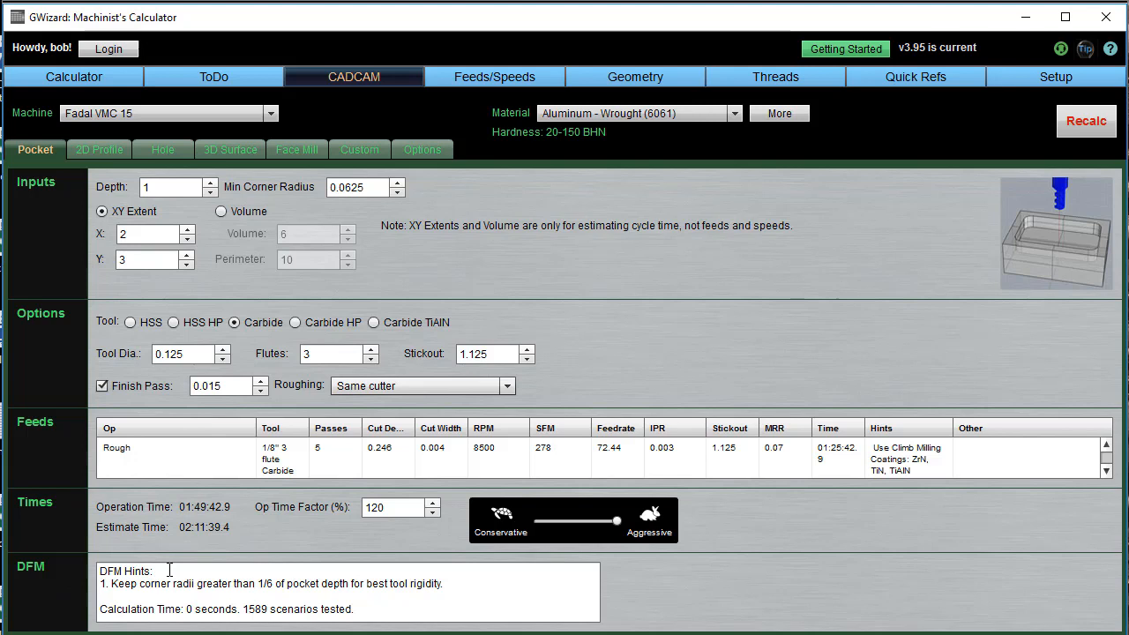
mouse_move(237, 607)
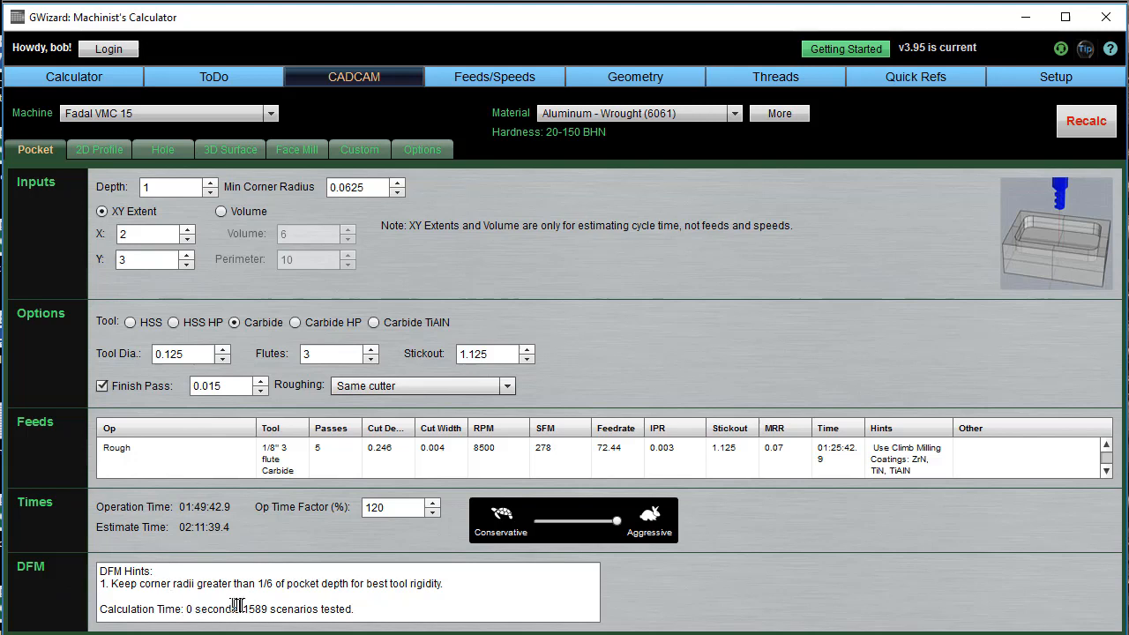
mouse_move(240, 607)
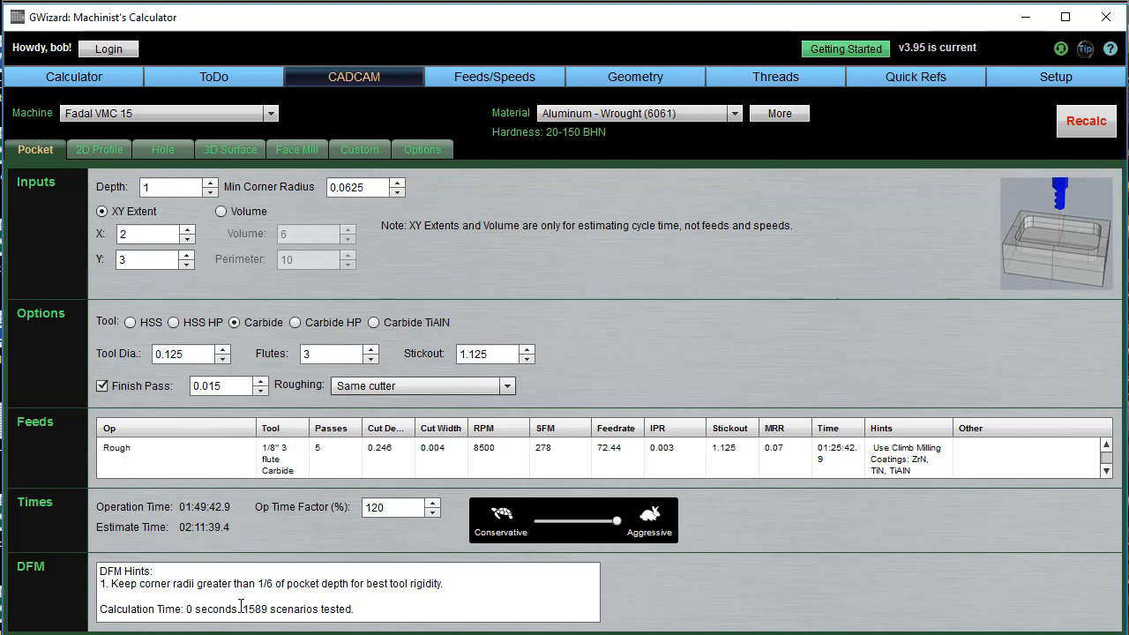